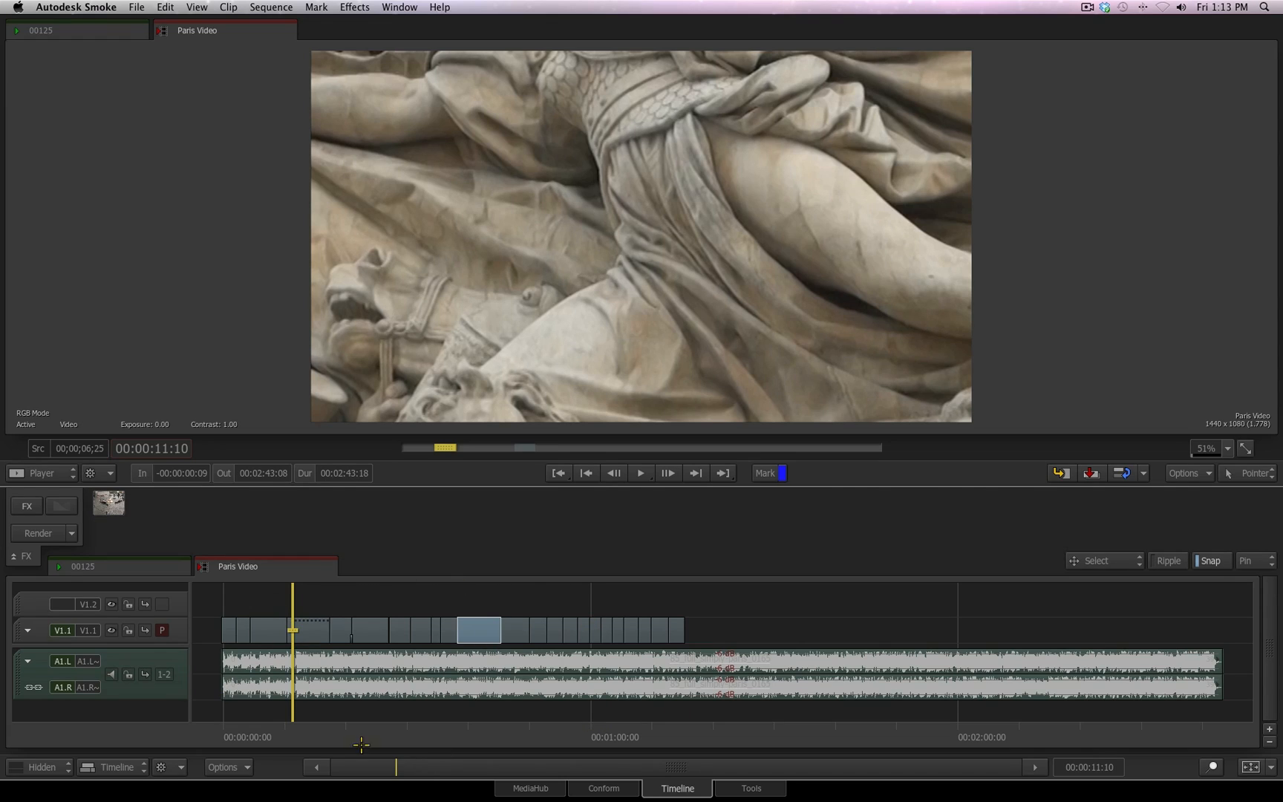
- Zoom into the timeline and select clip 00087 so track V1.2 can be added above it
{"action": "left_click", "coordinate": [477, 631]}
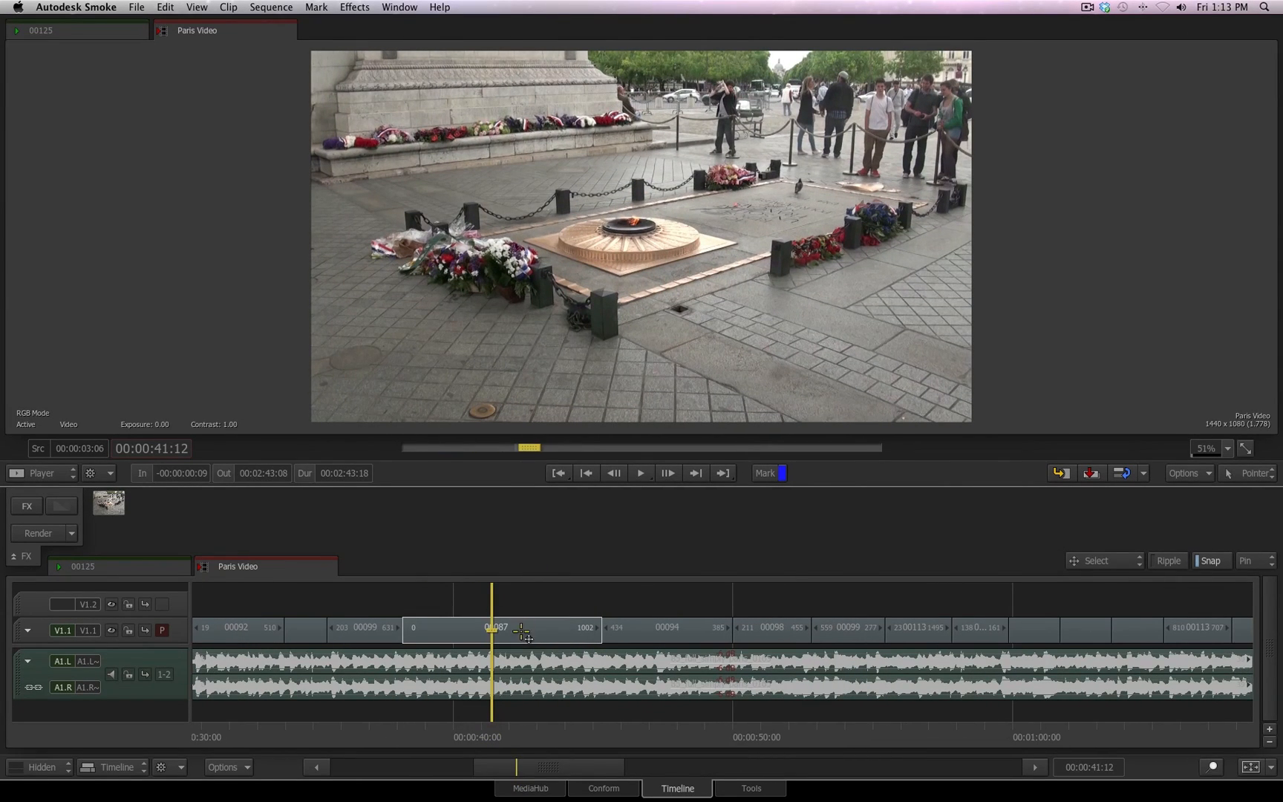
{"action": "left_click", "coordinate": [499, 628]}
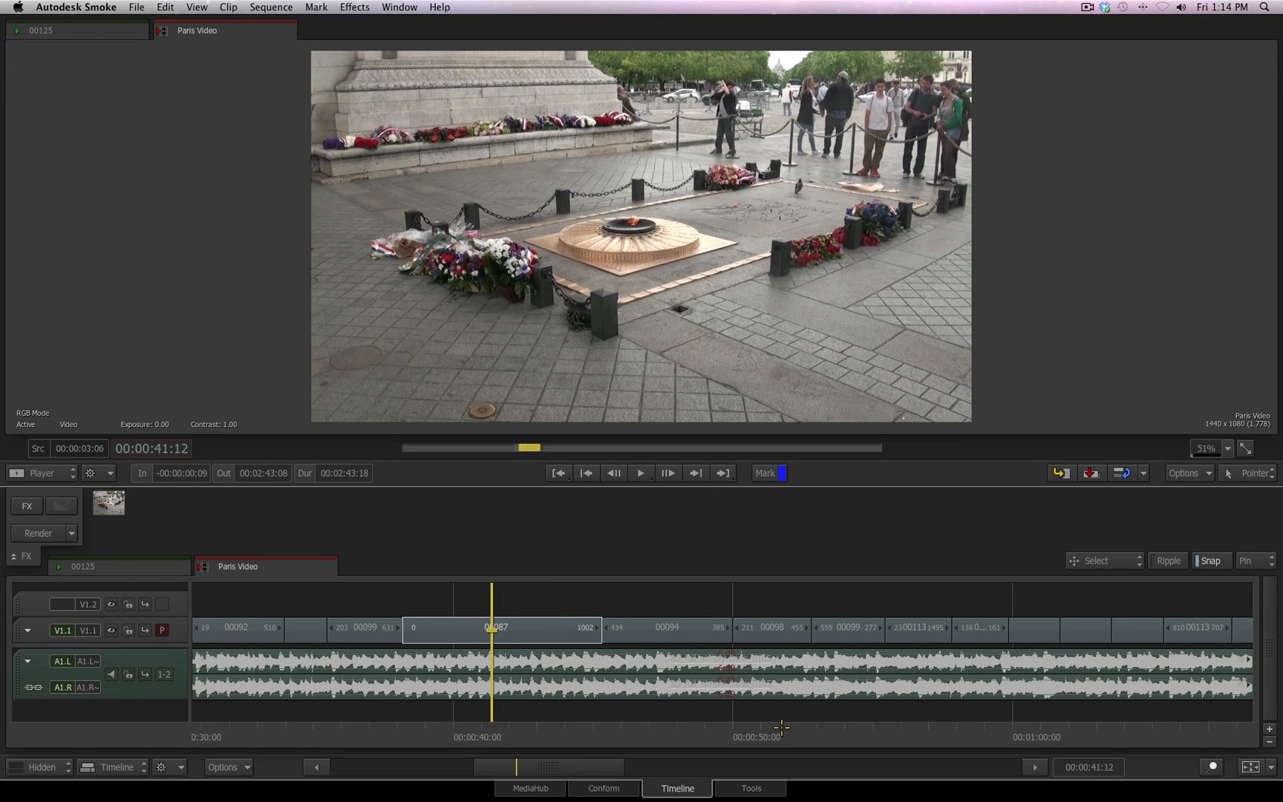
{"action": "mouse_move", "coordinate": [468, 751]}
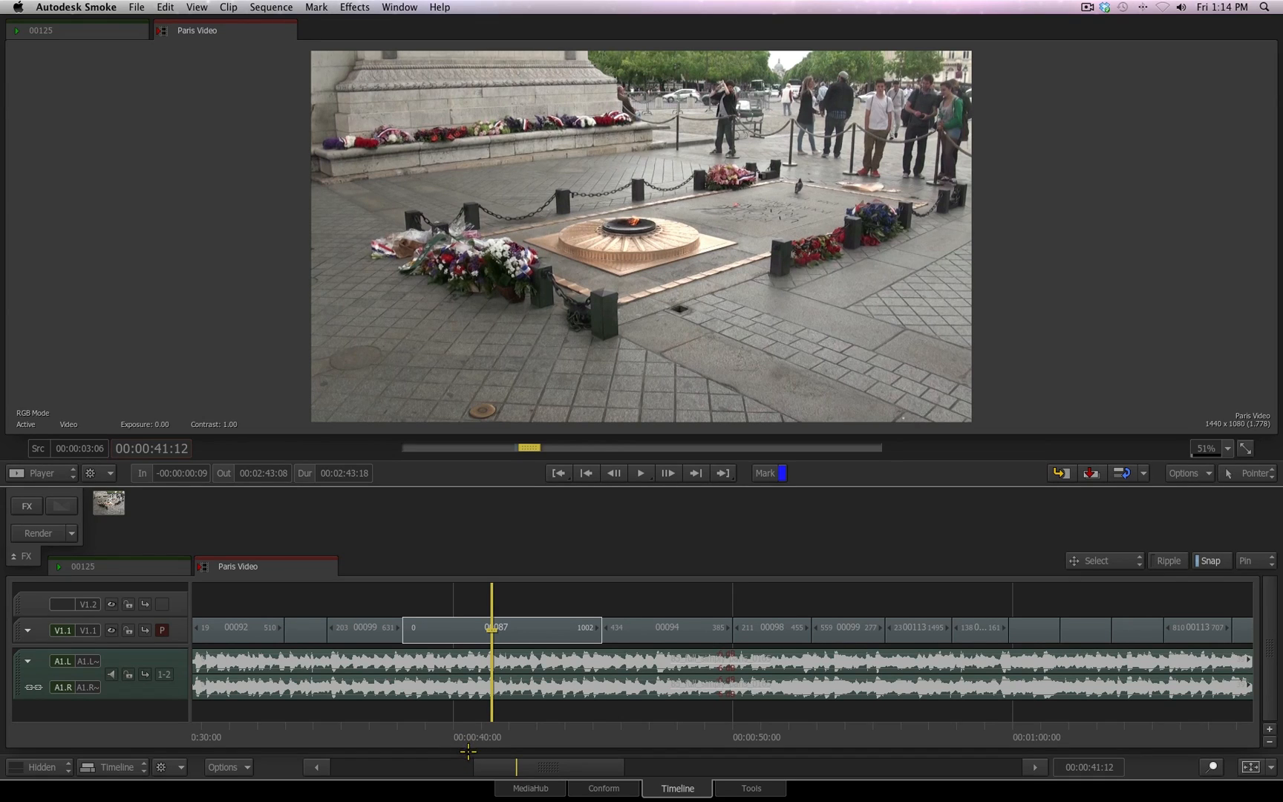
{"action": "mouse_move", "coordinate": [679, 638]}
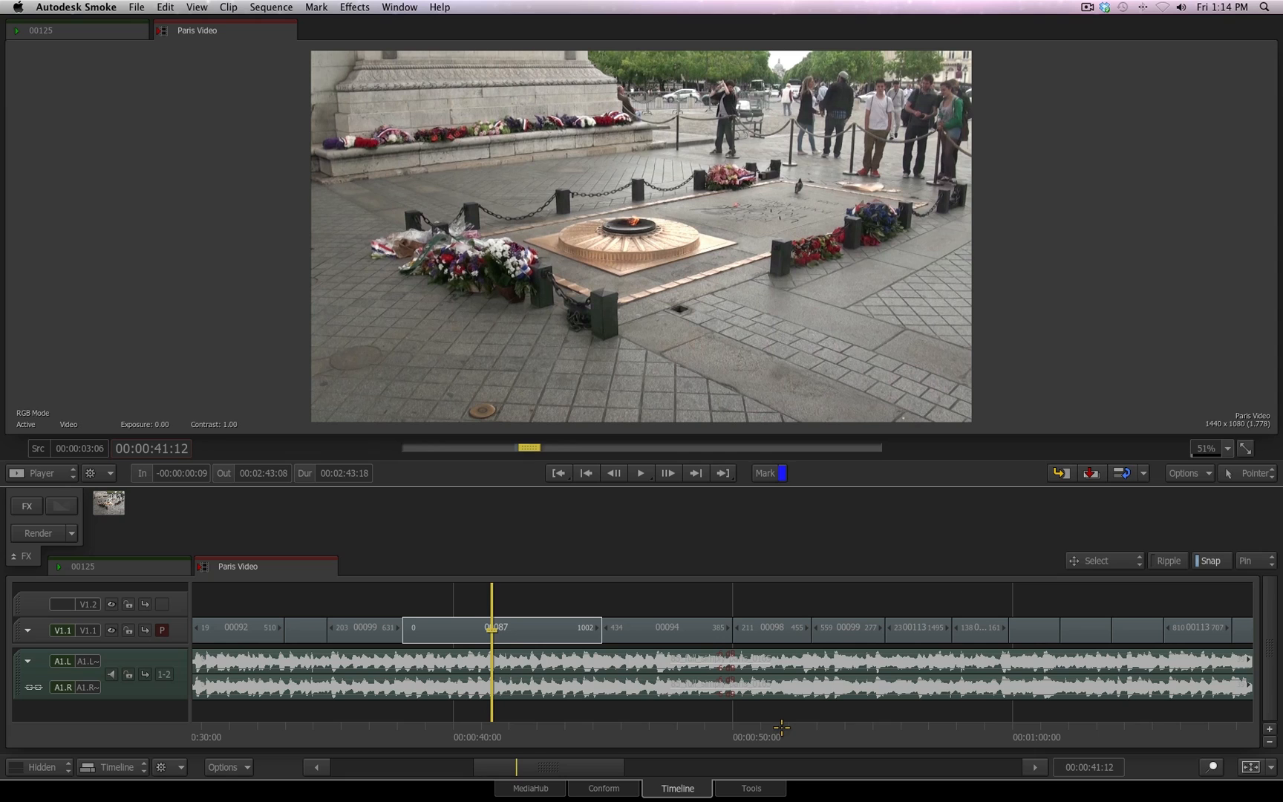
{"action": "mouse_move", "coordinate": [440, 756]}
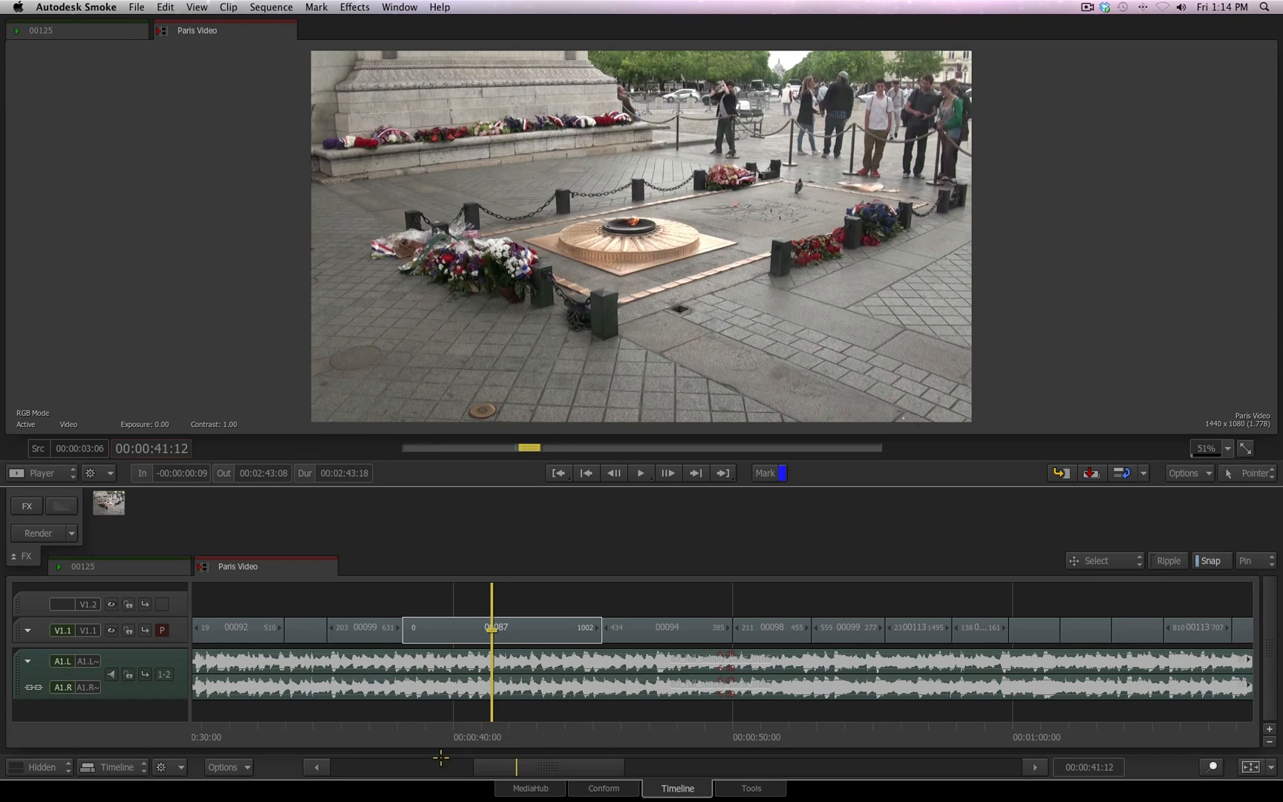
{"action": "left_click", "coordinate": [499, 629]}
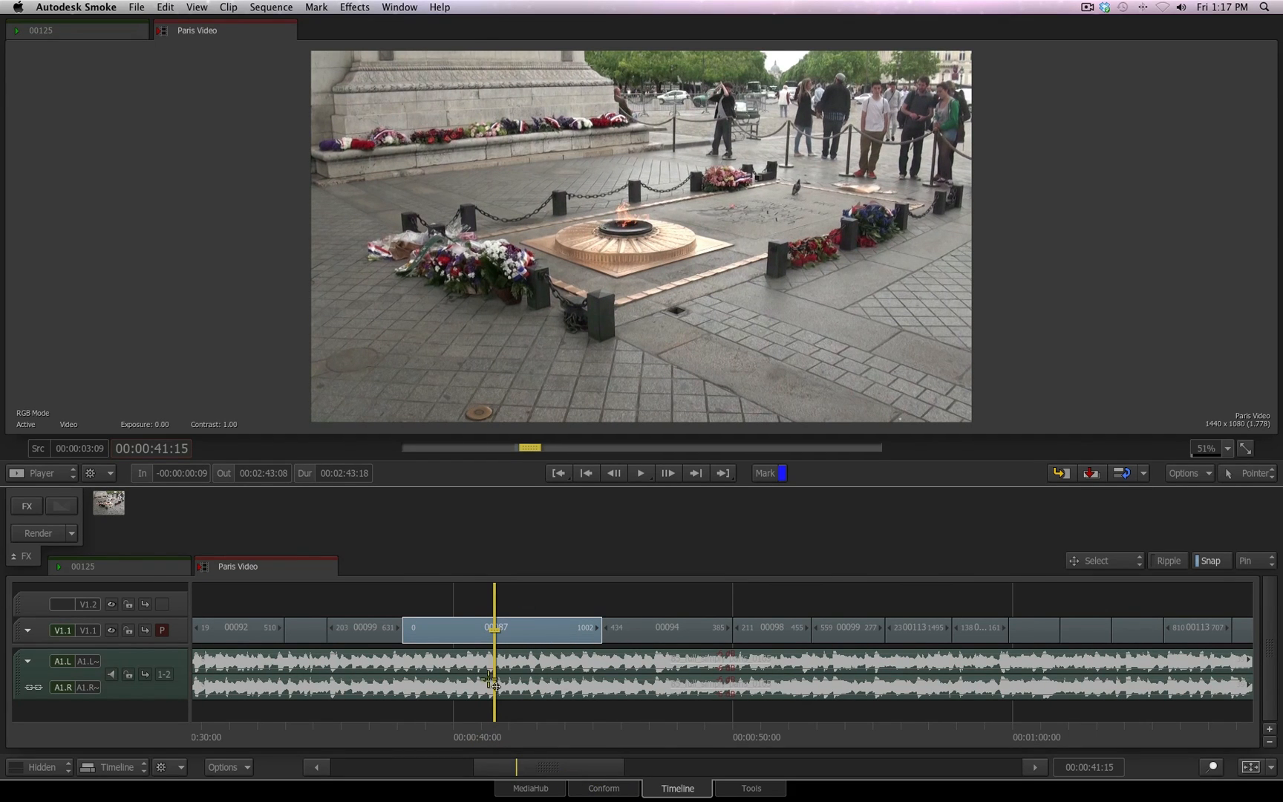
{"action": "mouse_move", "coordinate": [551, 603]}
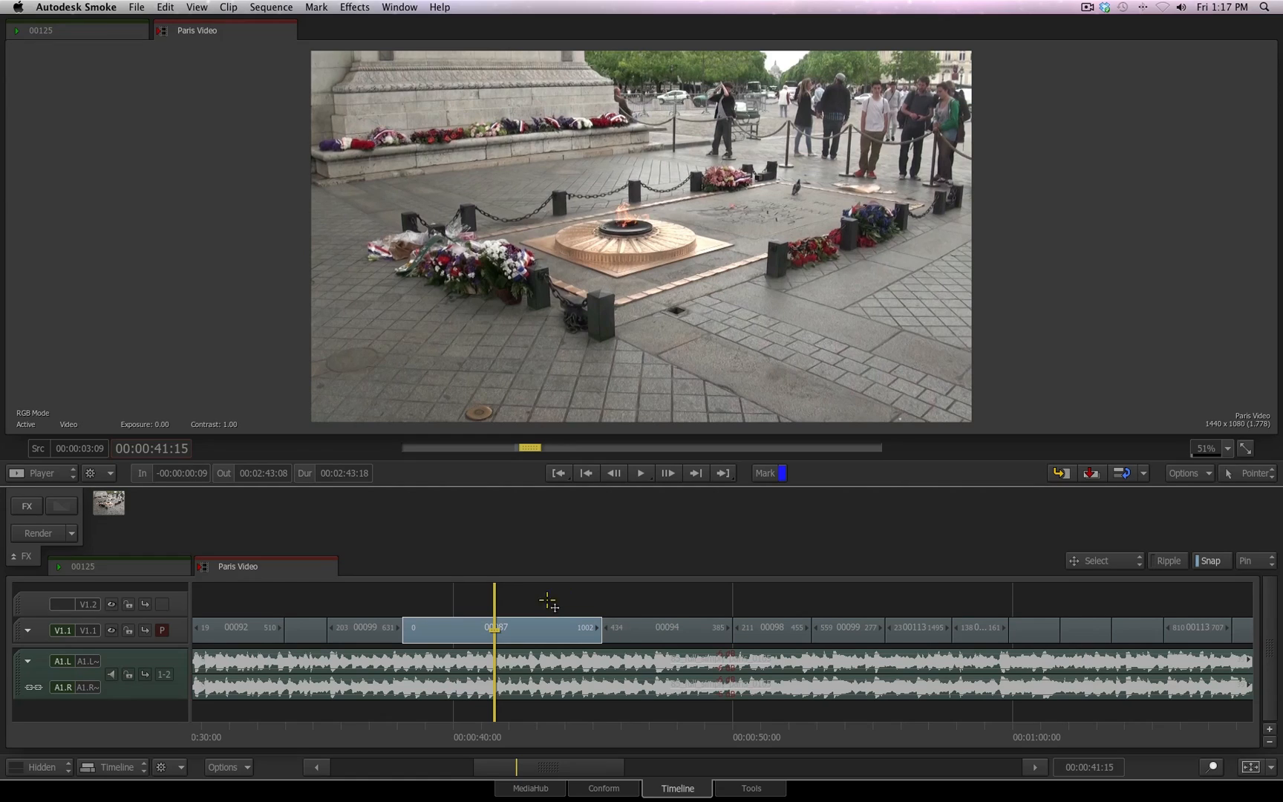
{"action": "mouse_move", "coordinate": [541, 553]}
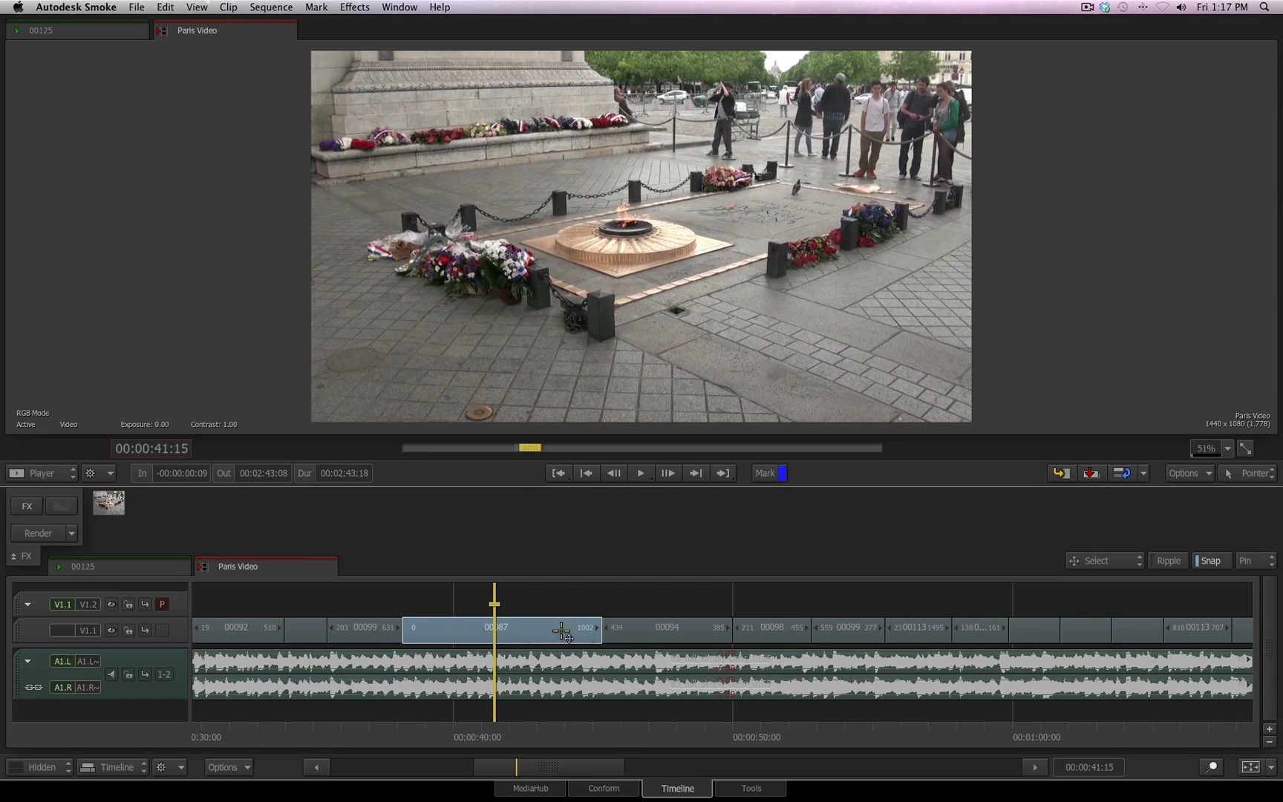
{"action": "mouse_move", "coordinate": [399, 594]}
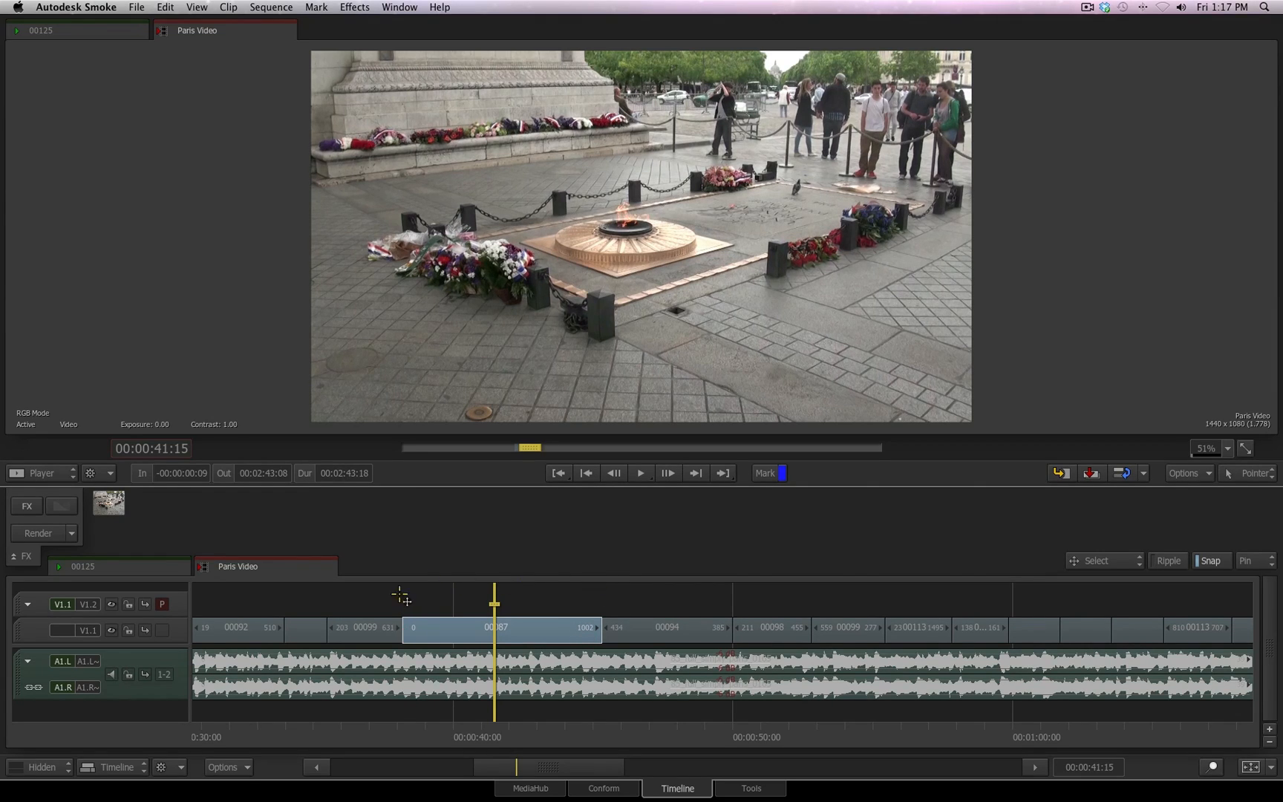
{"action": "mouse_move", "coordinate": [552, 667]}
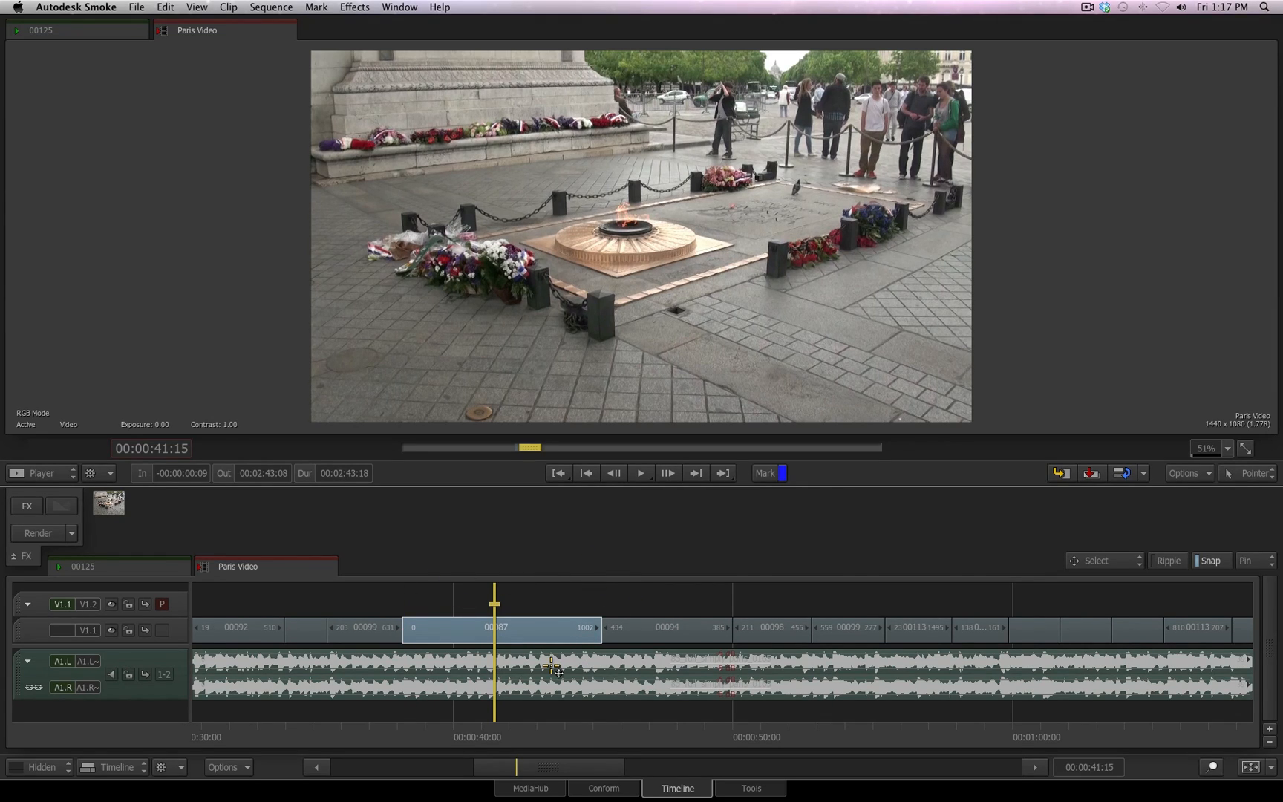
{"action": "mouse_move", "coordinate": [628, 741]}
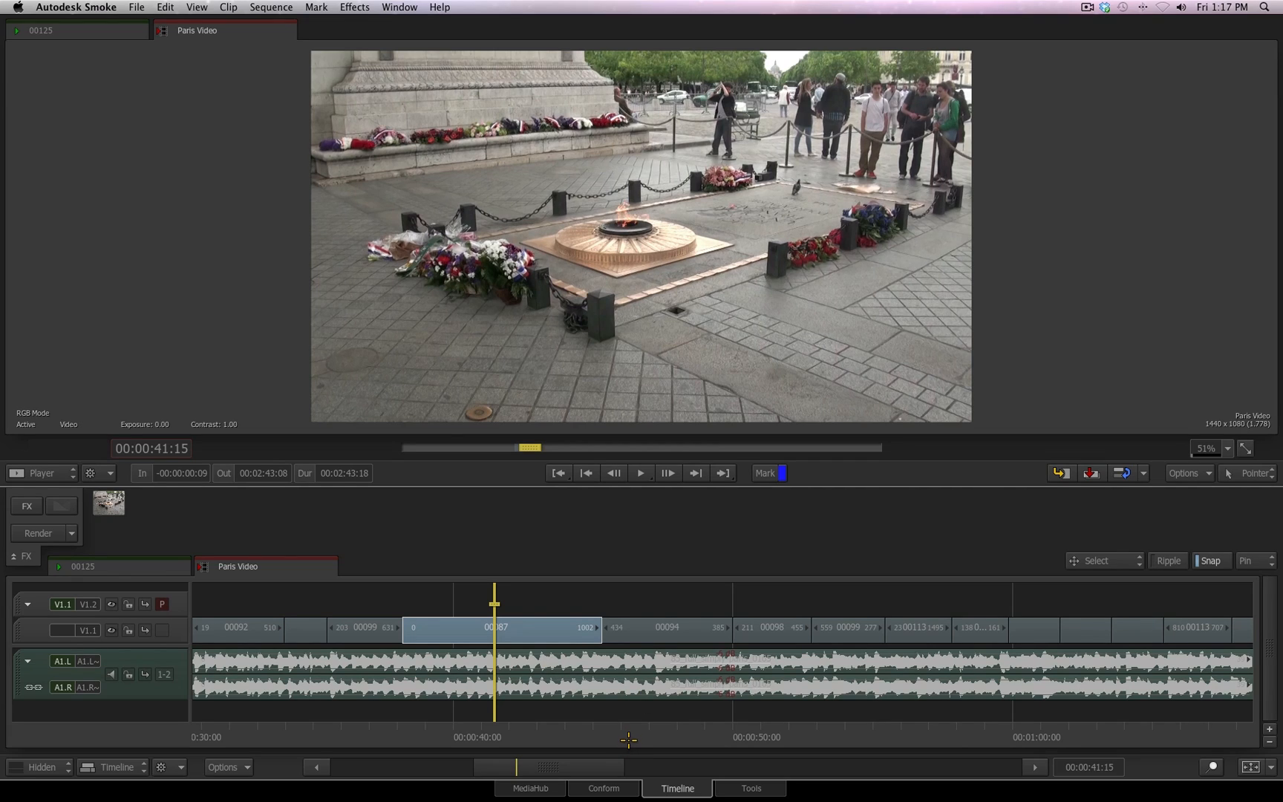
- Create a gap segment on track V1.2 matching the duration of clip 00087
{"action": "left_click", "coordinate": [501, 628]}
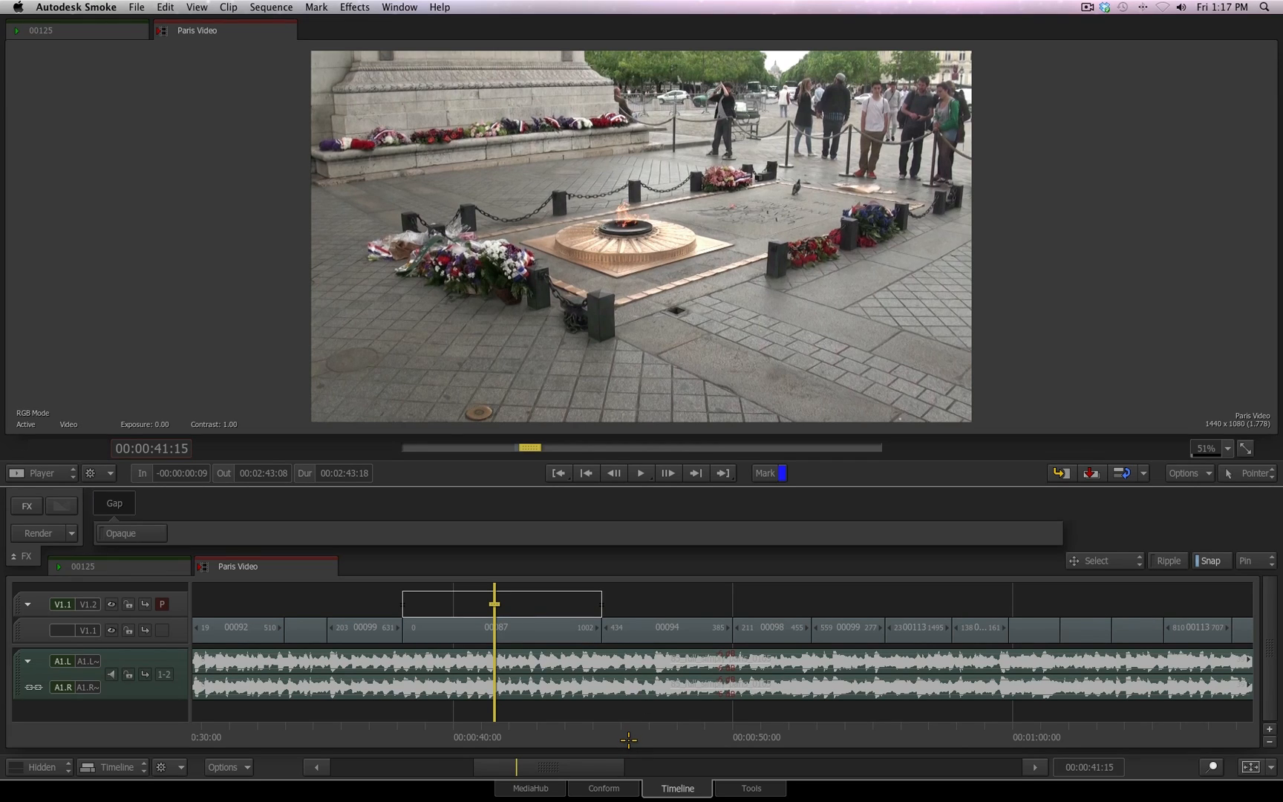
{"action": "mouse_move", "coordinate": [547, 597]}
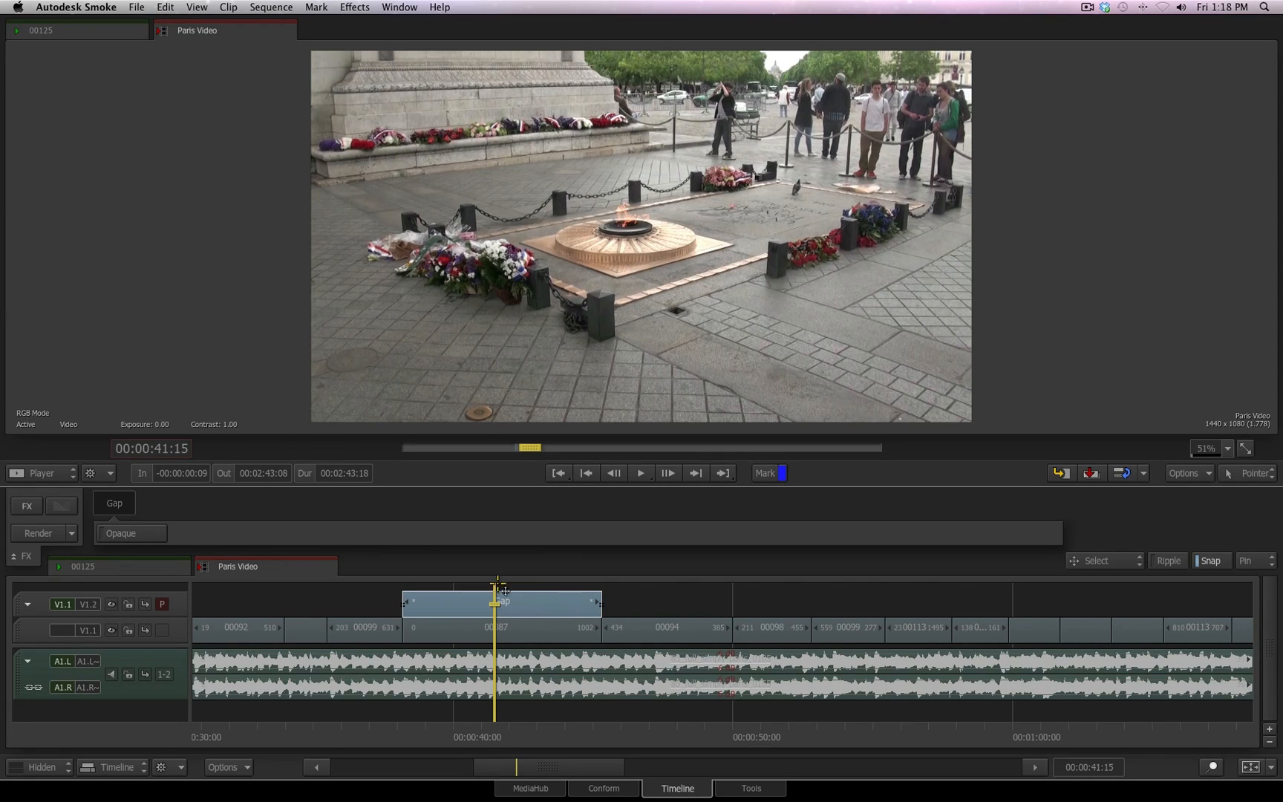
- Apply a Colour Correct effect with raised contrast and saturation to the gap and extend it into clip 00094
{"action": "left_click", "coordinate": [27, 505]}
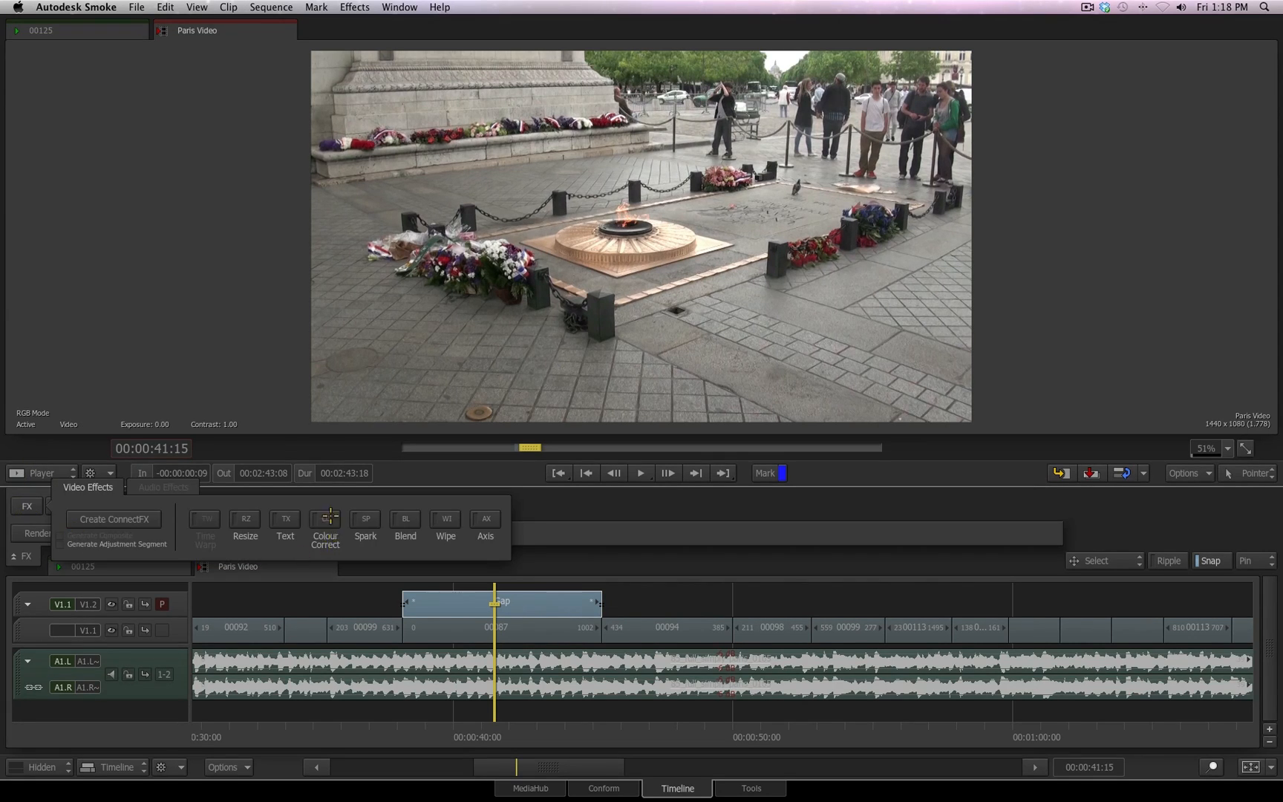
{"action": "left_click", "coordinate": [326, 524]}
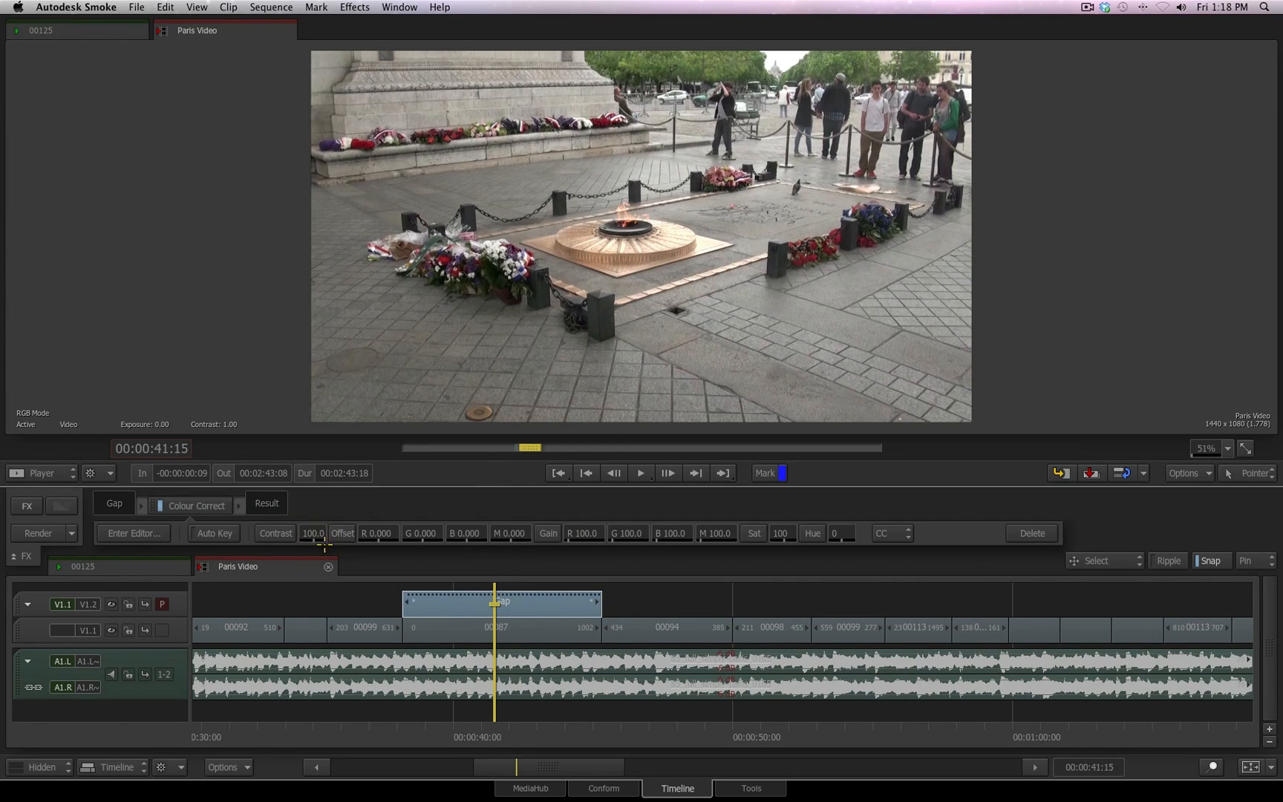
{"action": "mouse_move", "coordinate": [798, 533]}
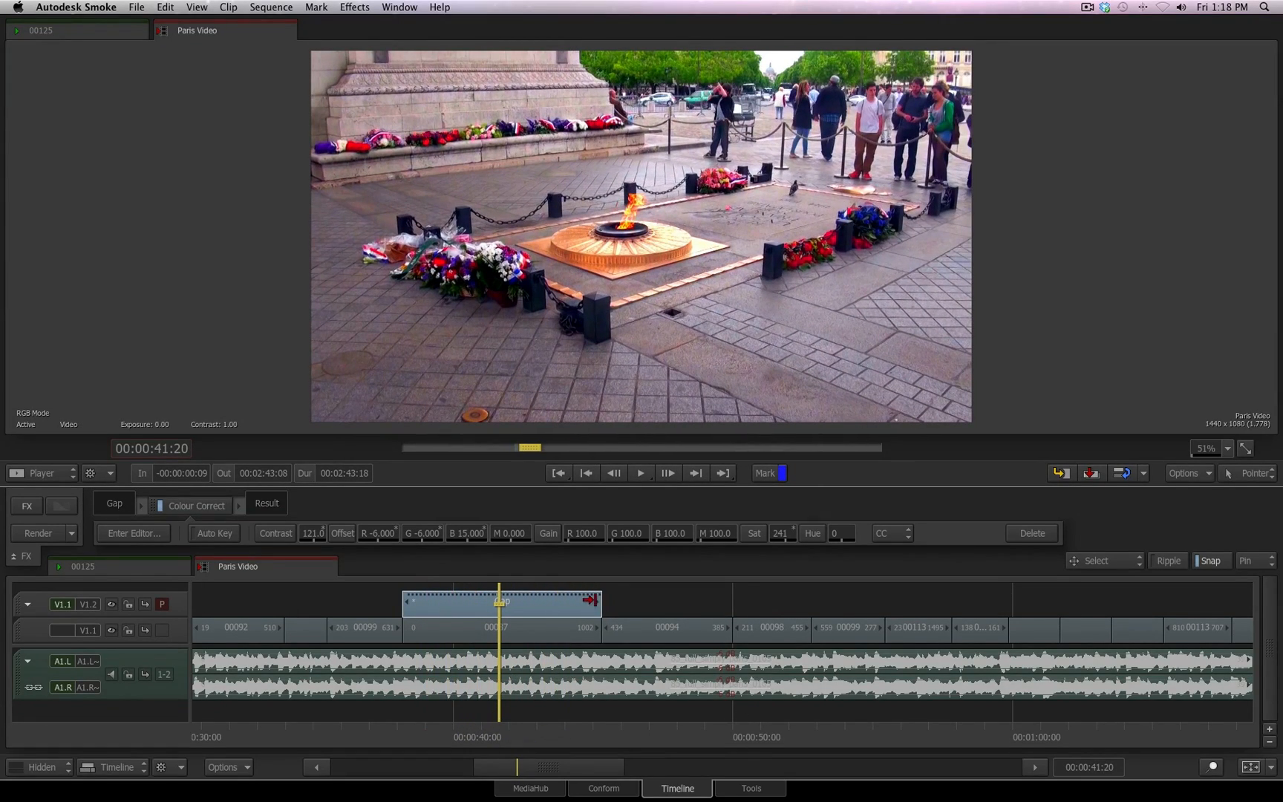
{"action": "left_click", "coordinate": [640, 602]}
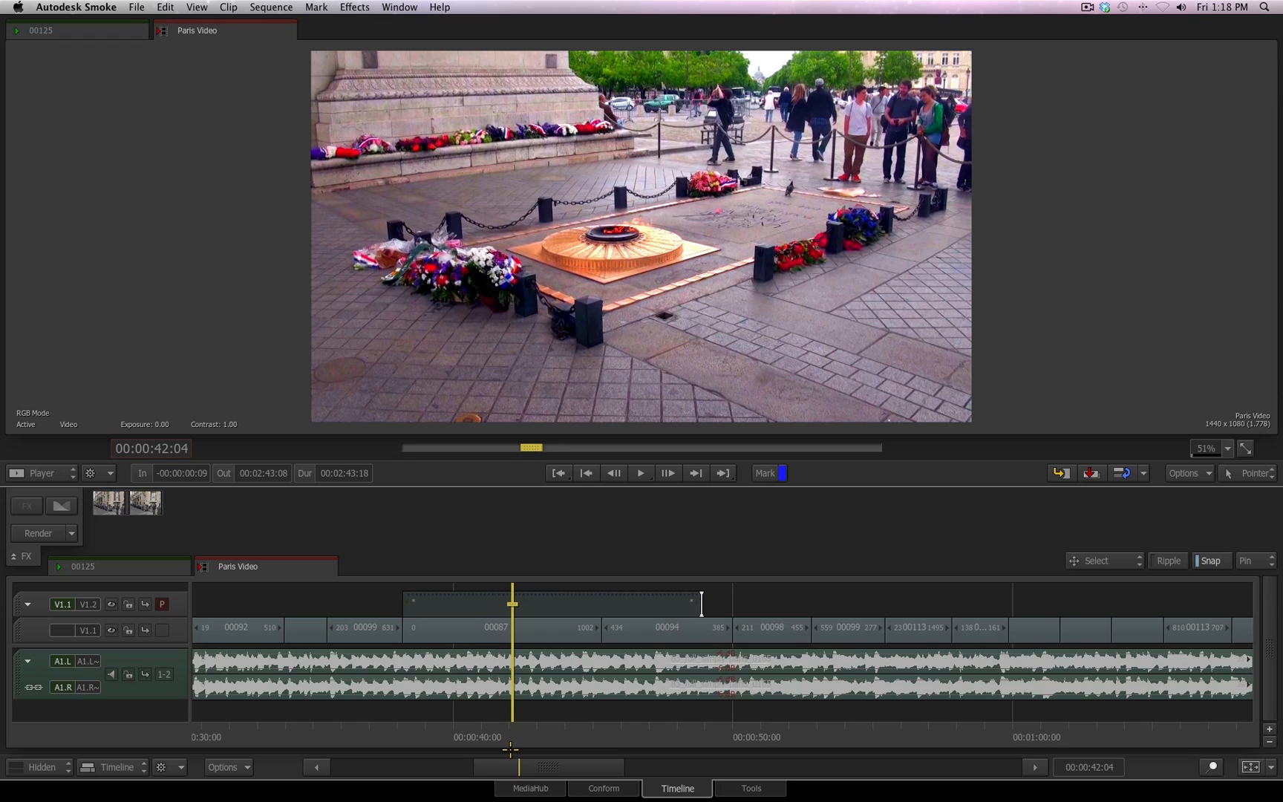
{"action": "mouse_move", "coordinate": [650, 505]}
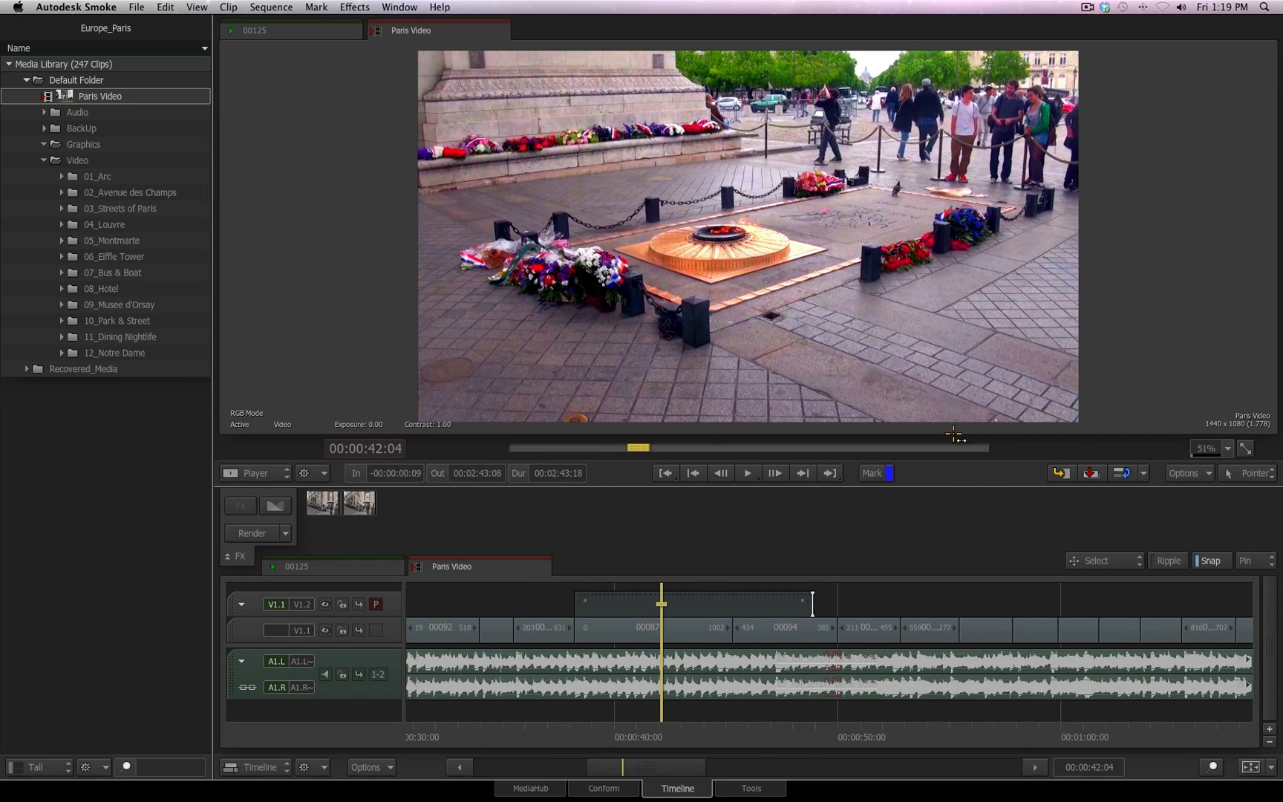
{"action": "mouse_move", "coordinate": [907, 310]}
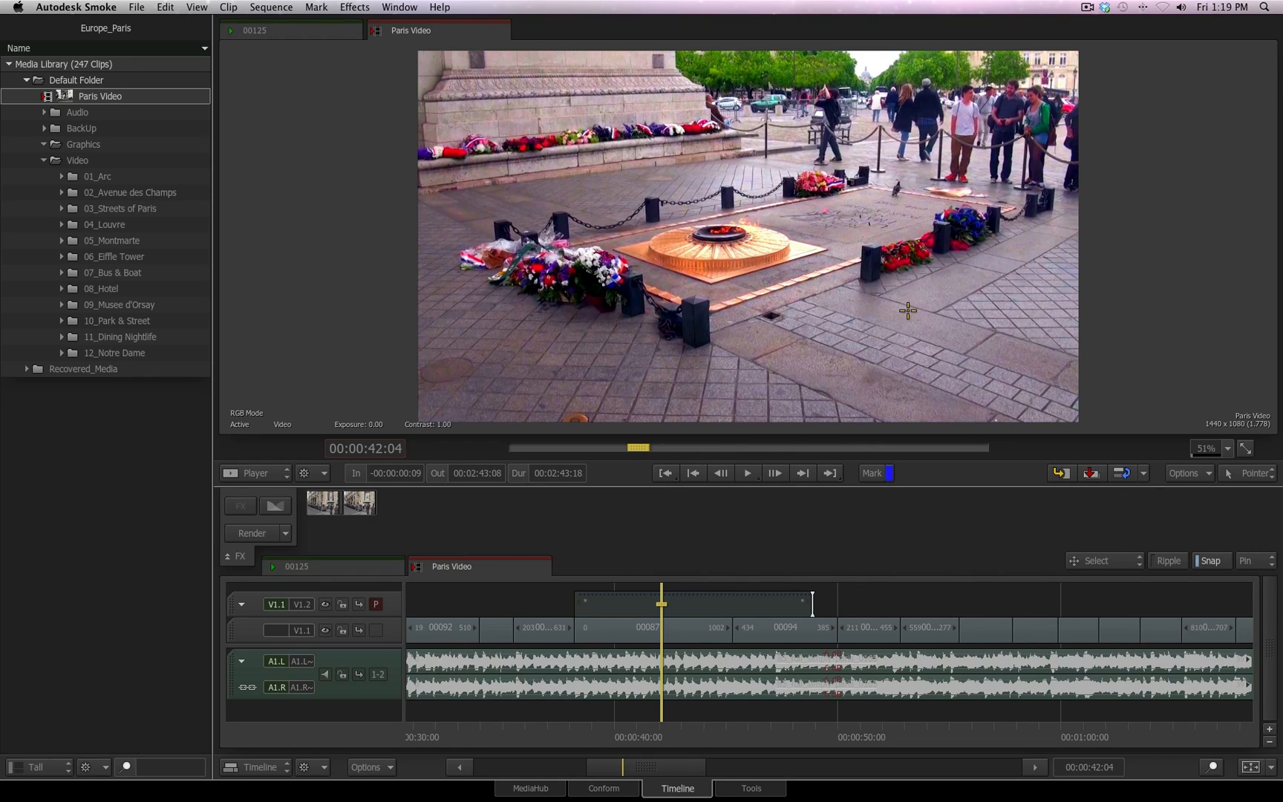
- Drag the gap into the media library's Default Folder and start naming it 'CC'
{"action": "left_click", "coordinate": [692, 604]}
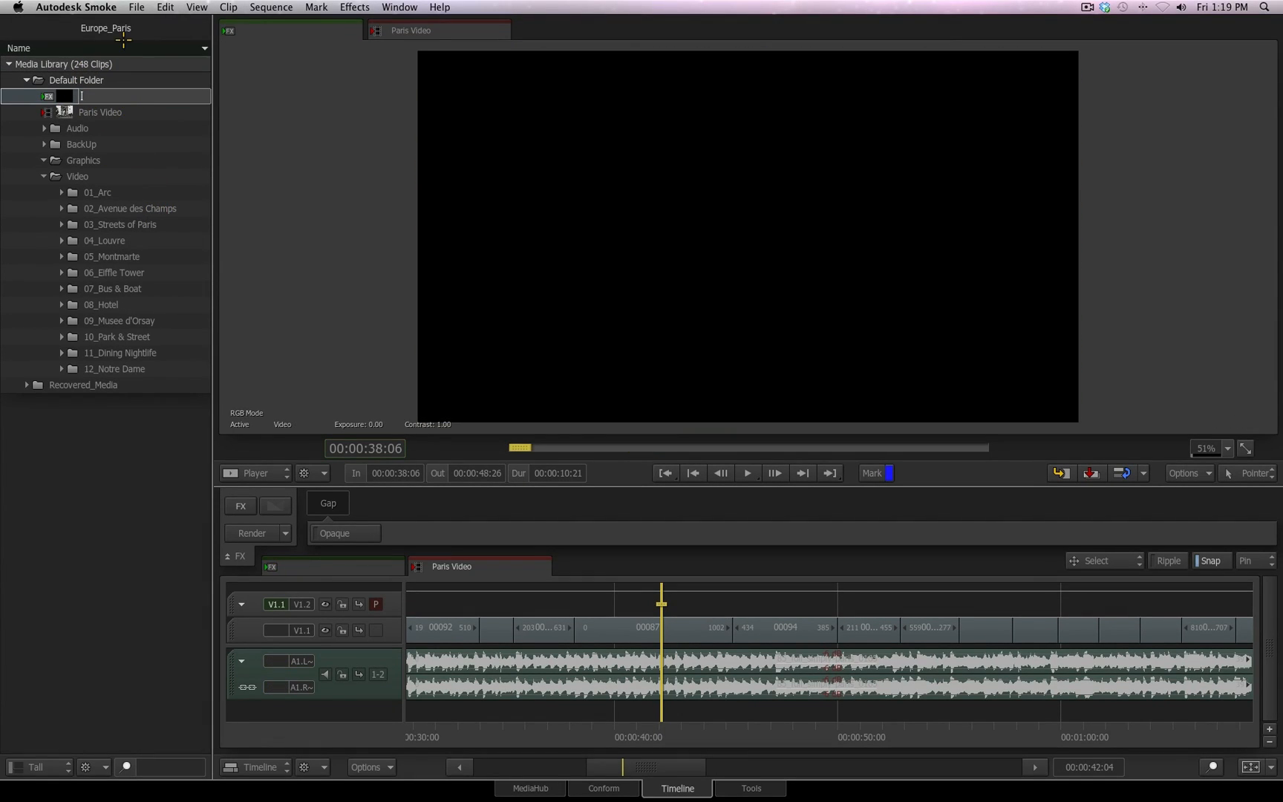
{"action": "type", "text": "CC Effect"}
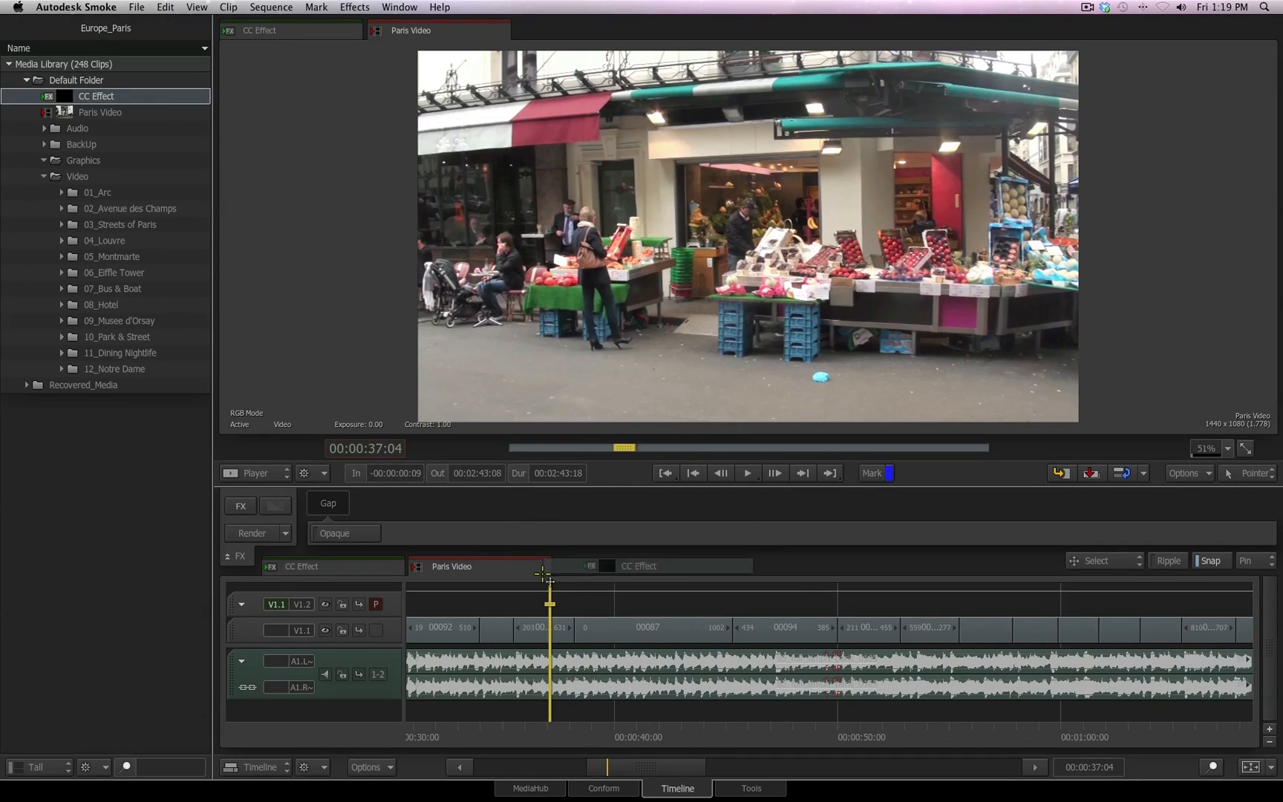
- Place the CC Effect gap above the Paris clips near the one-minute mark and bring up the application menu
{"action": "left_click", "coordinate": [659, 604]}
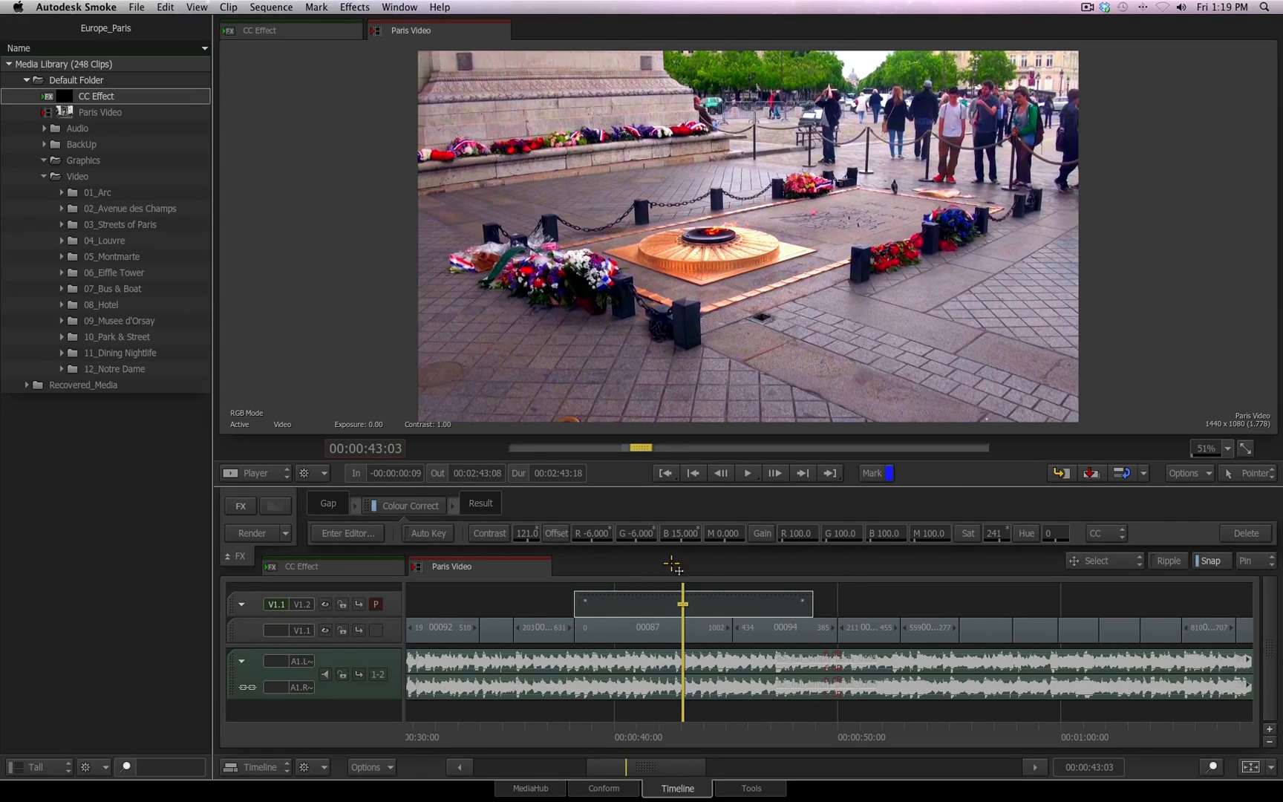
{"action": "left_click", "coordinate": [944, 604]}
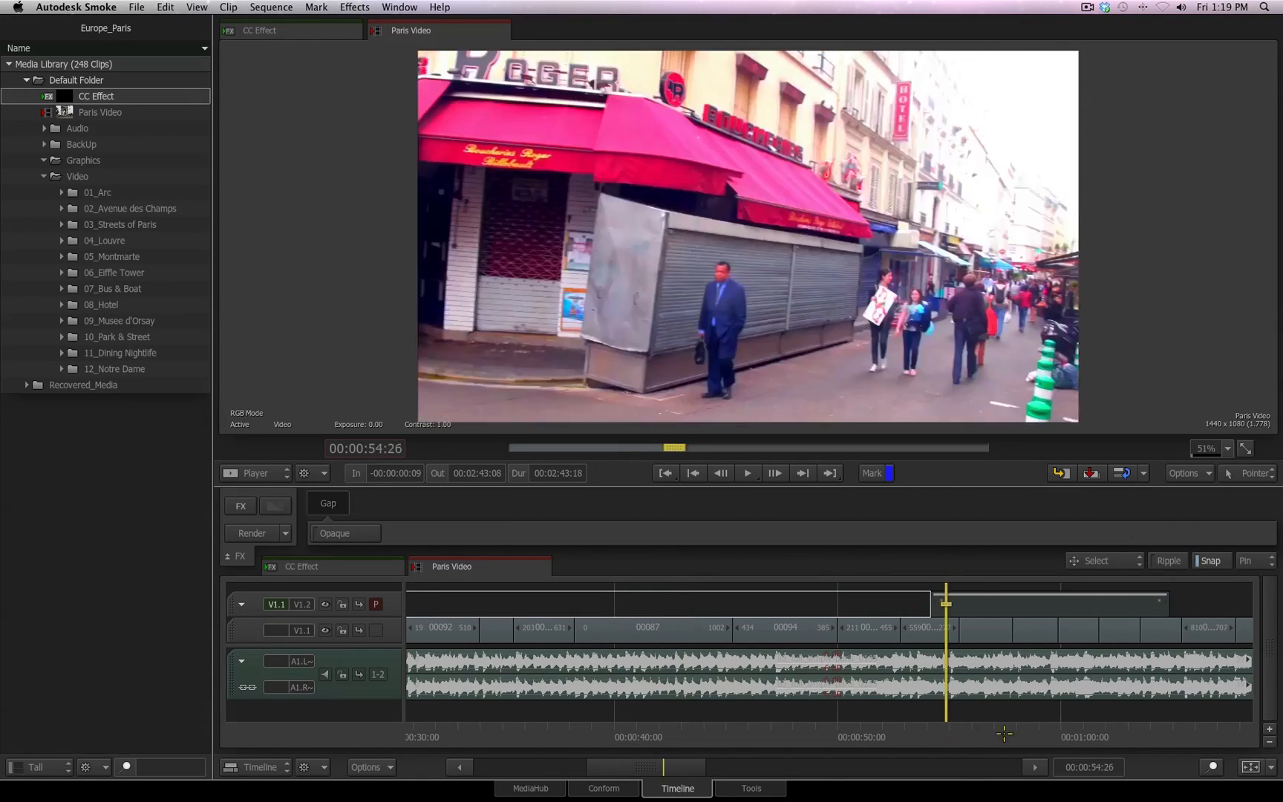
{"action": "left_click", "coordinate": [1040, 590]}
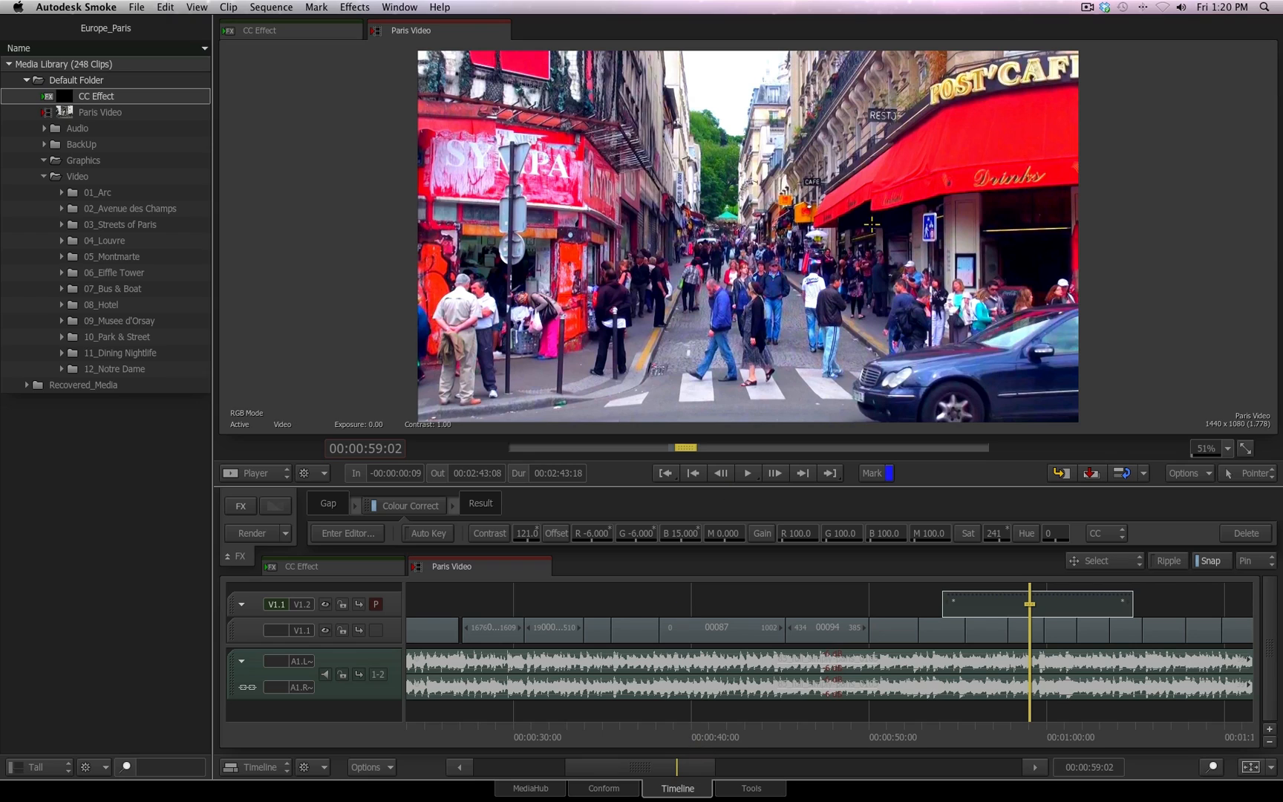
{"action": "mouse_move", "coordinate": [366, 113]}
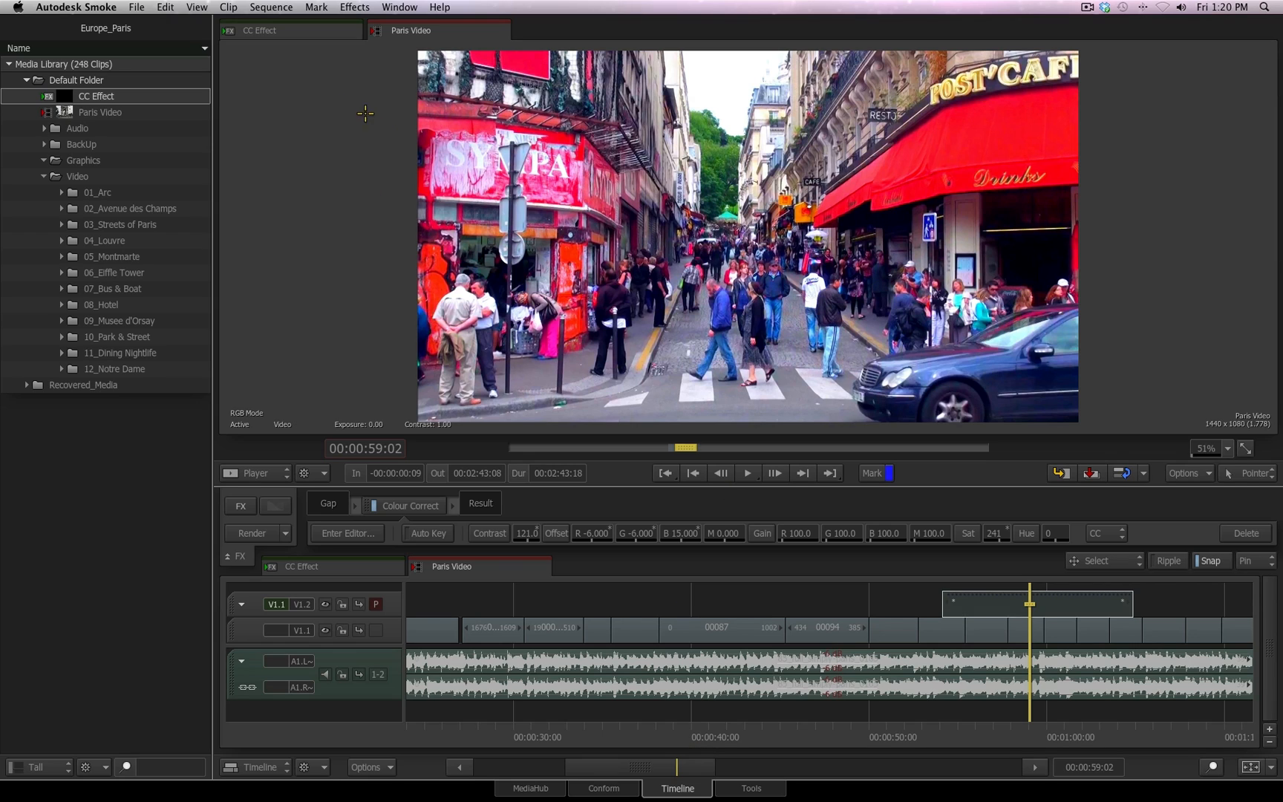
{"action": "left_click", "coordinate": [75, 6]}
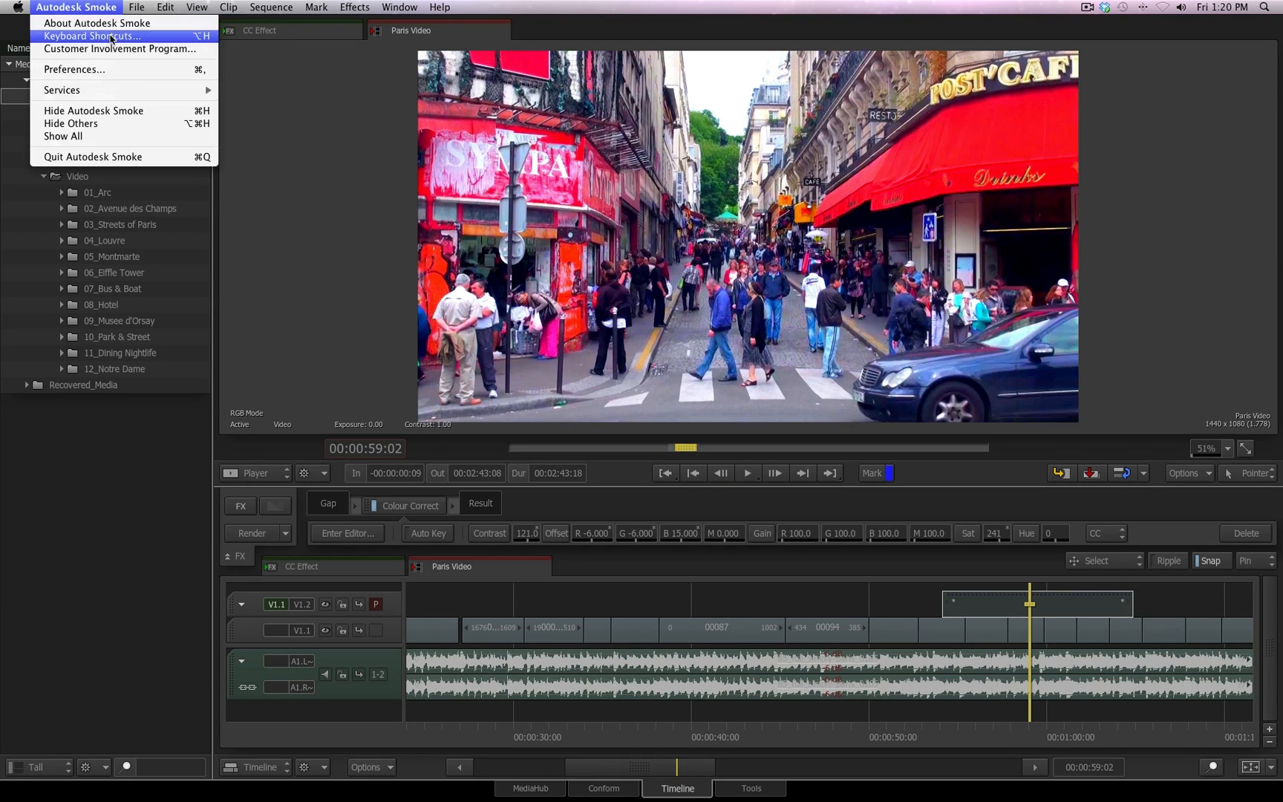
{"action": "left_click", "coordinate": [90, 36]}
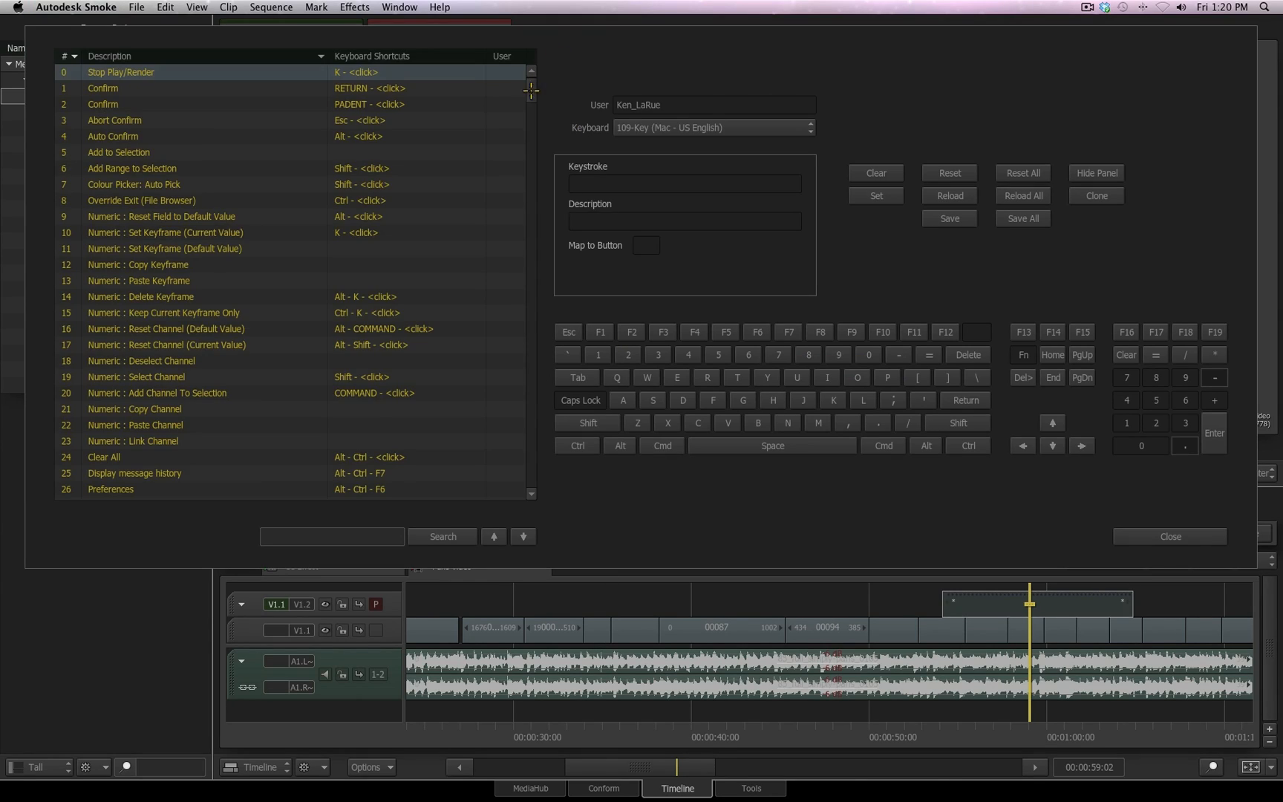
{"action": "scroll", "scroll_direction": "down", "scroll_amount": 3}
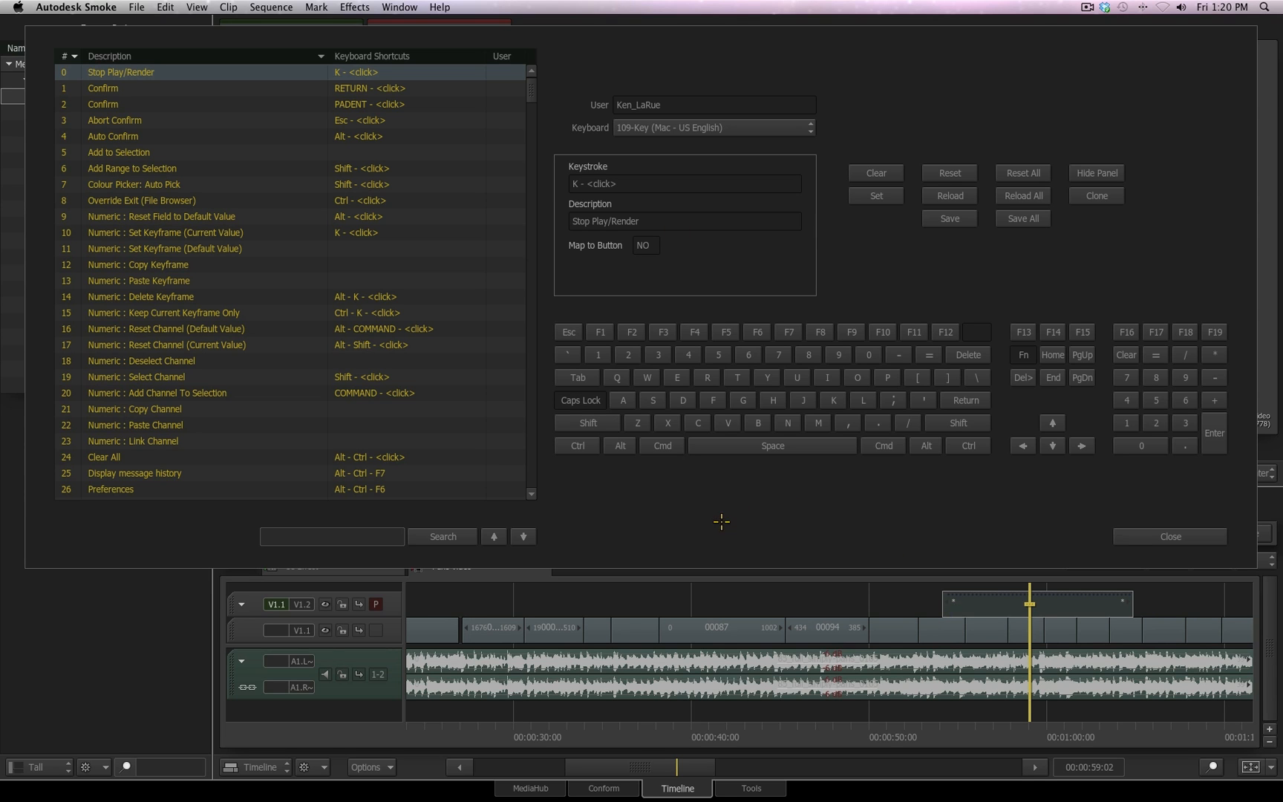
{"action": "left_click", "coordinate": [331, 536]}
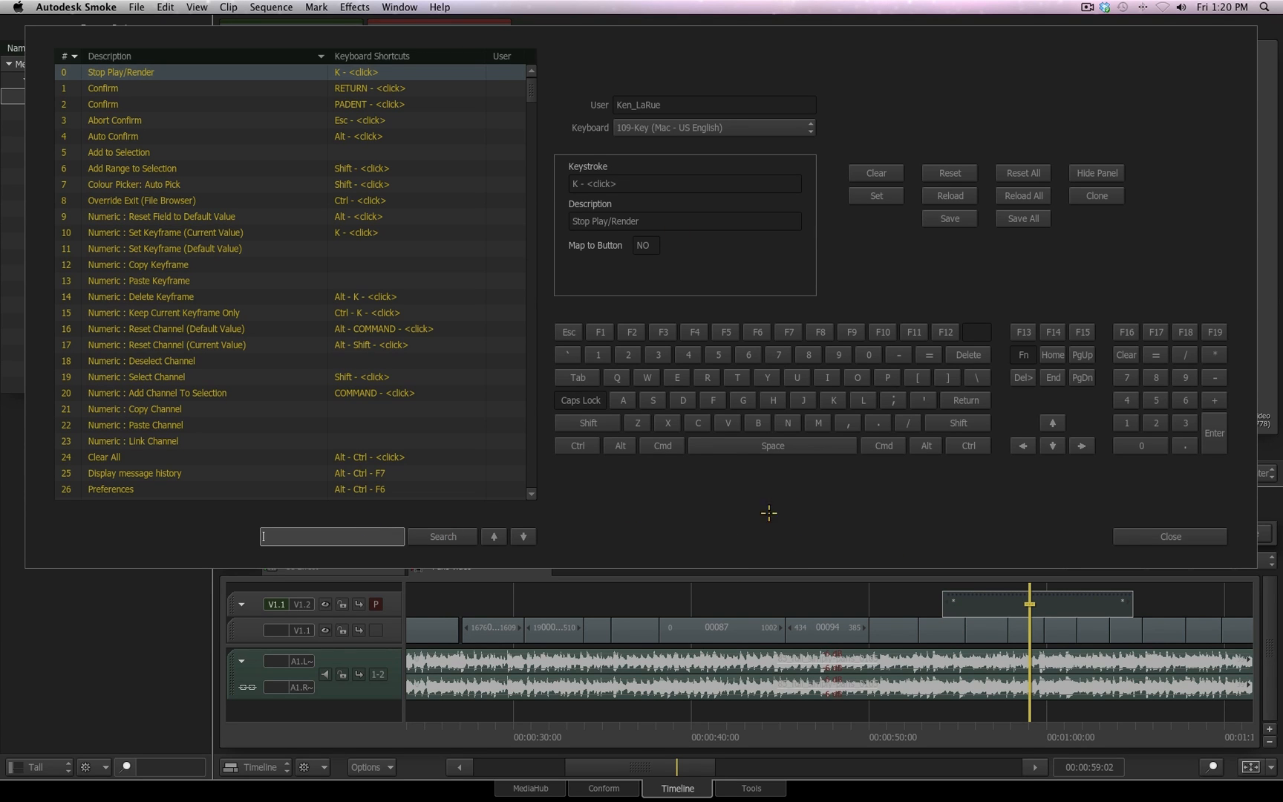
{"action": "left_click", "coordinate": [1169, 537]}
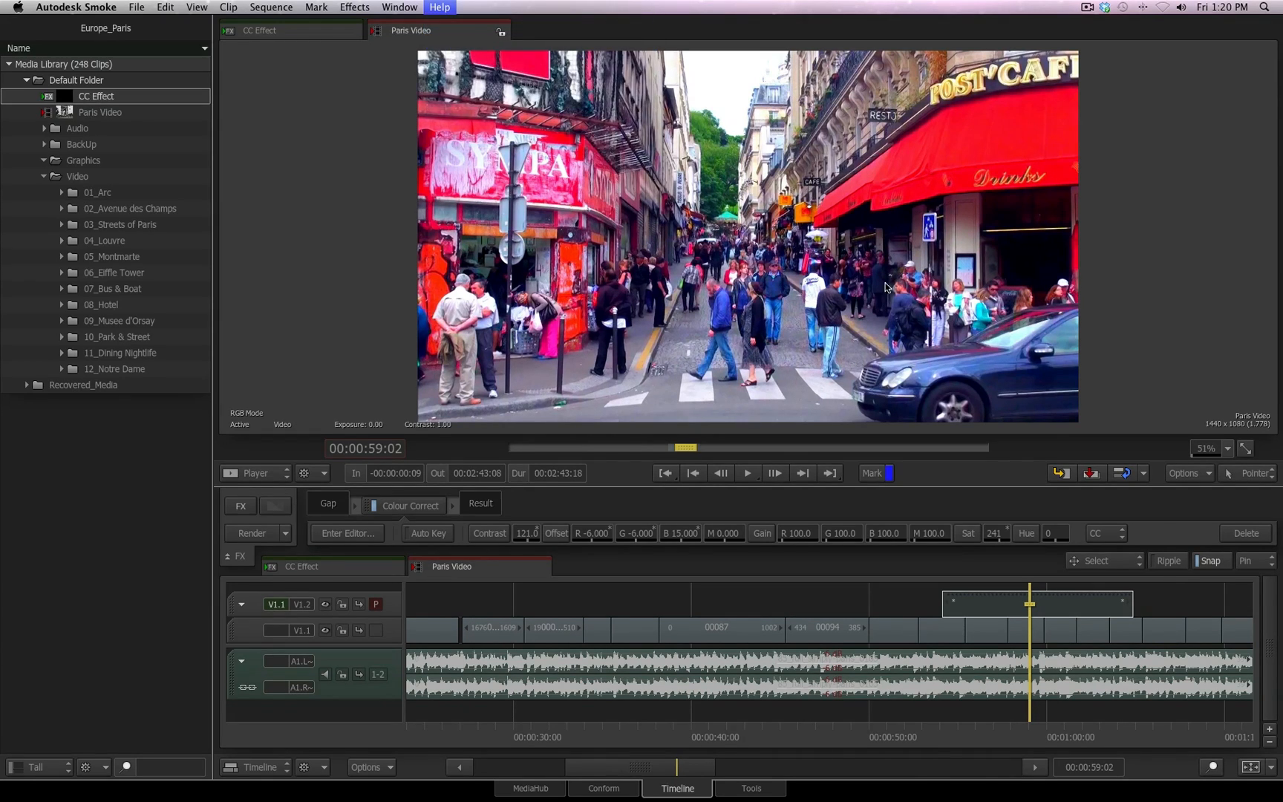
- Browse the Smoke Keyboard Shortcuts reference page in Autodesk WikiHelp
{"action": "left_click", "coordinate": [438, 6]}
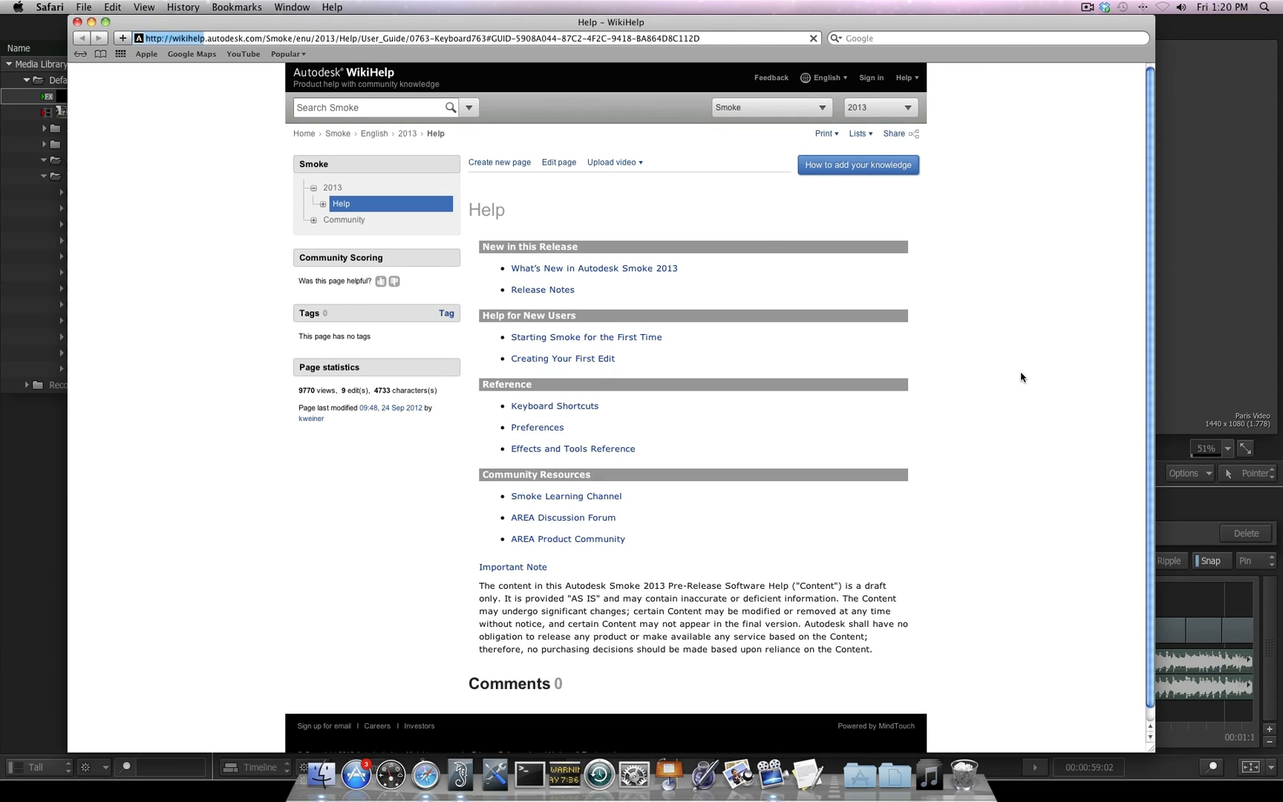
{"action": "left_click", "coordinate": [554, 405]}
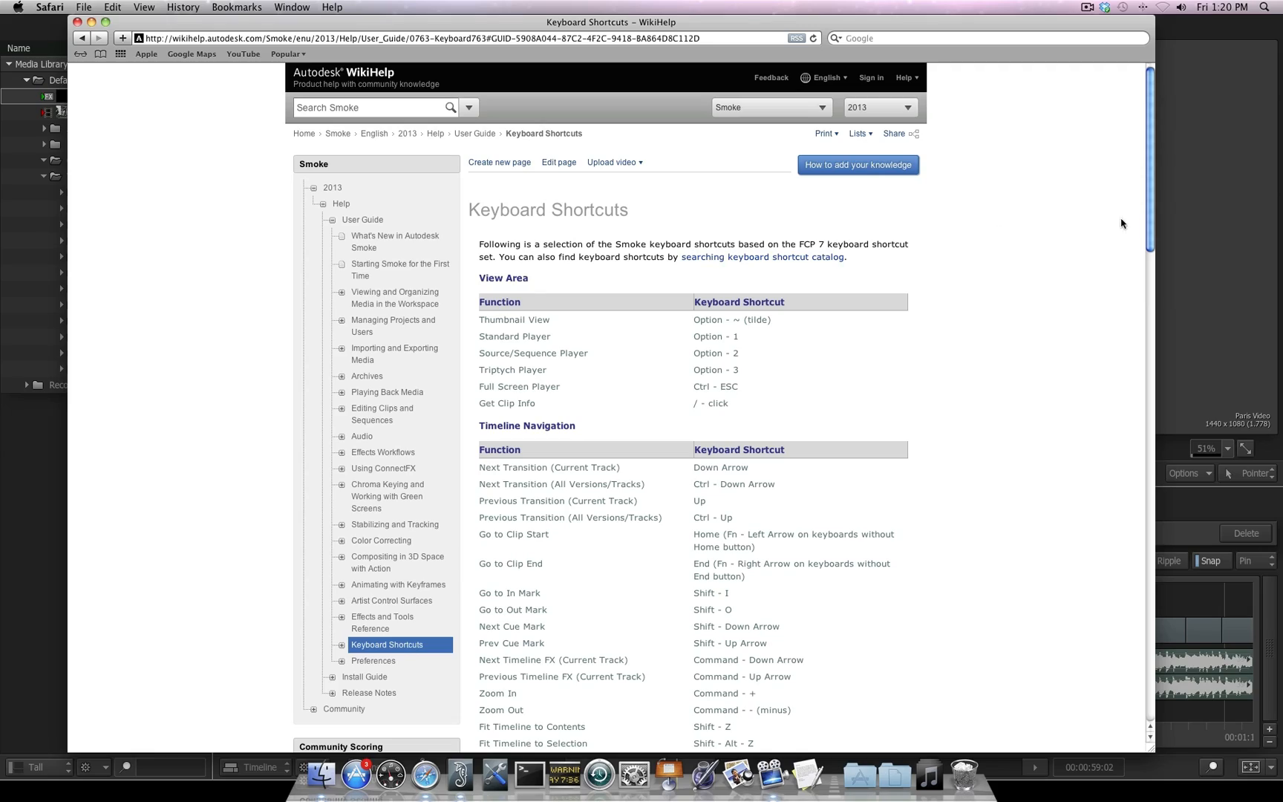
{"action": "scroll", "scroll_direction": "down", "scroll_amount": 3}
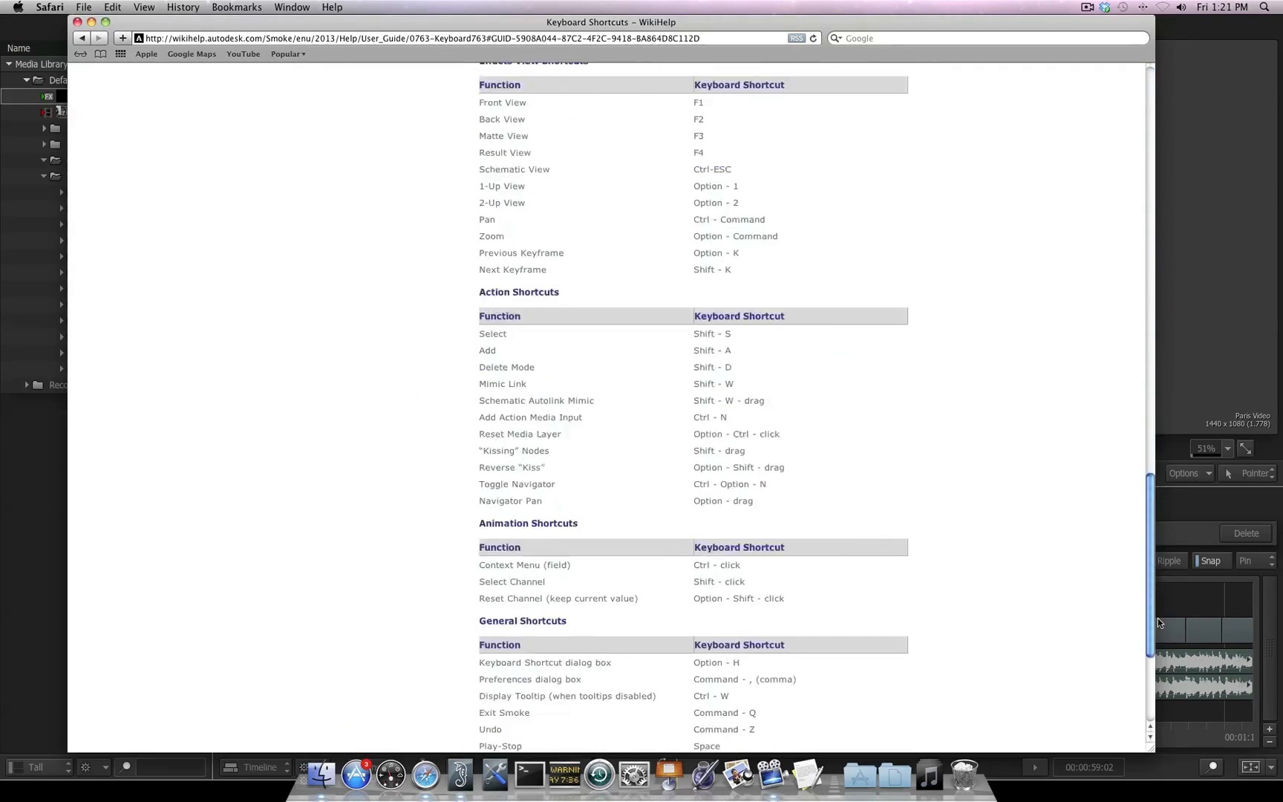
{"action": "scroll", "scroll_direction": "up", "scroll_amount": 3}
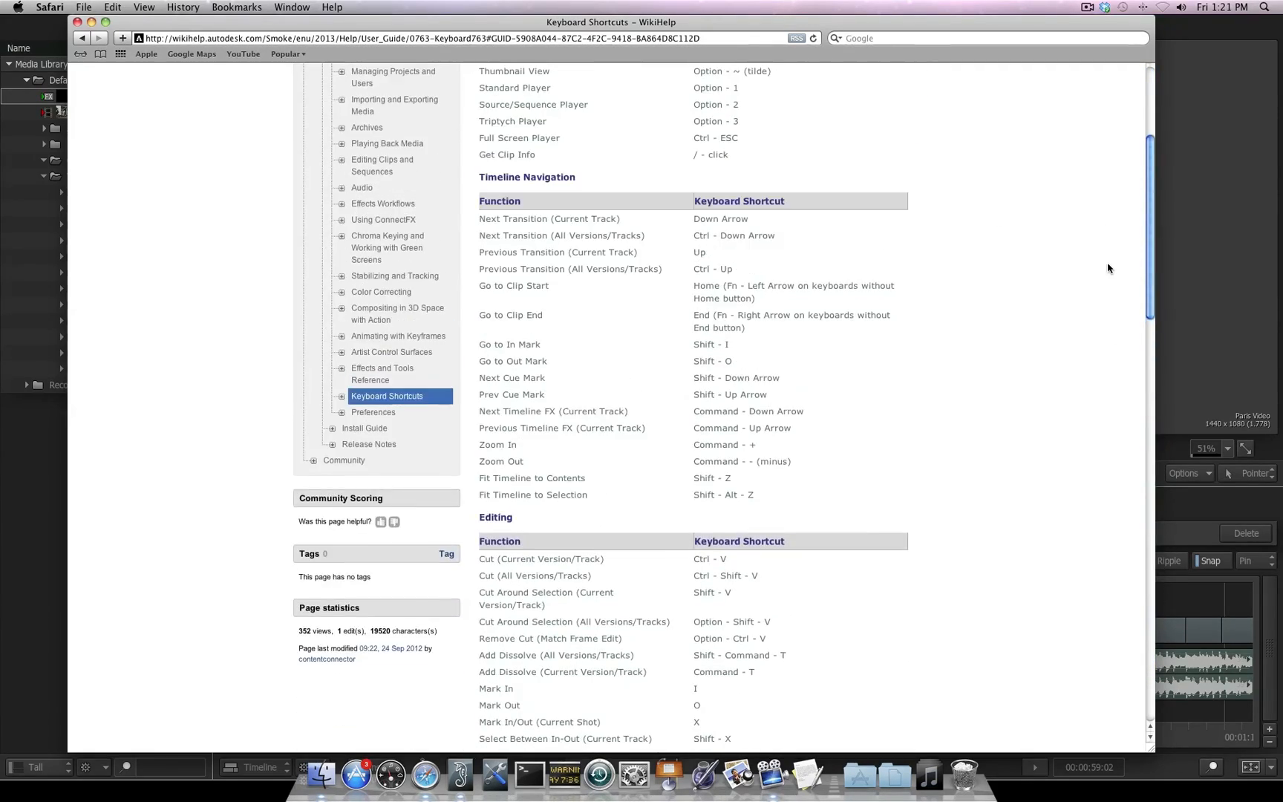
{"action": "scroll", "scroll_direction": "down", "scroll_amount": 3}
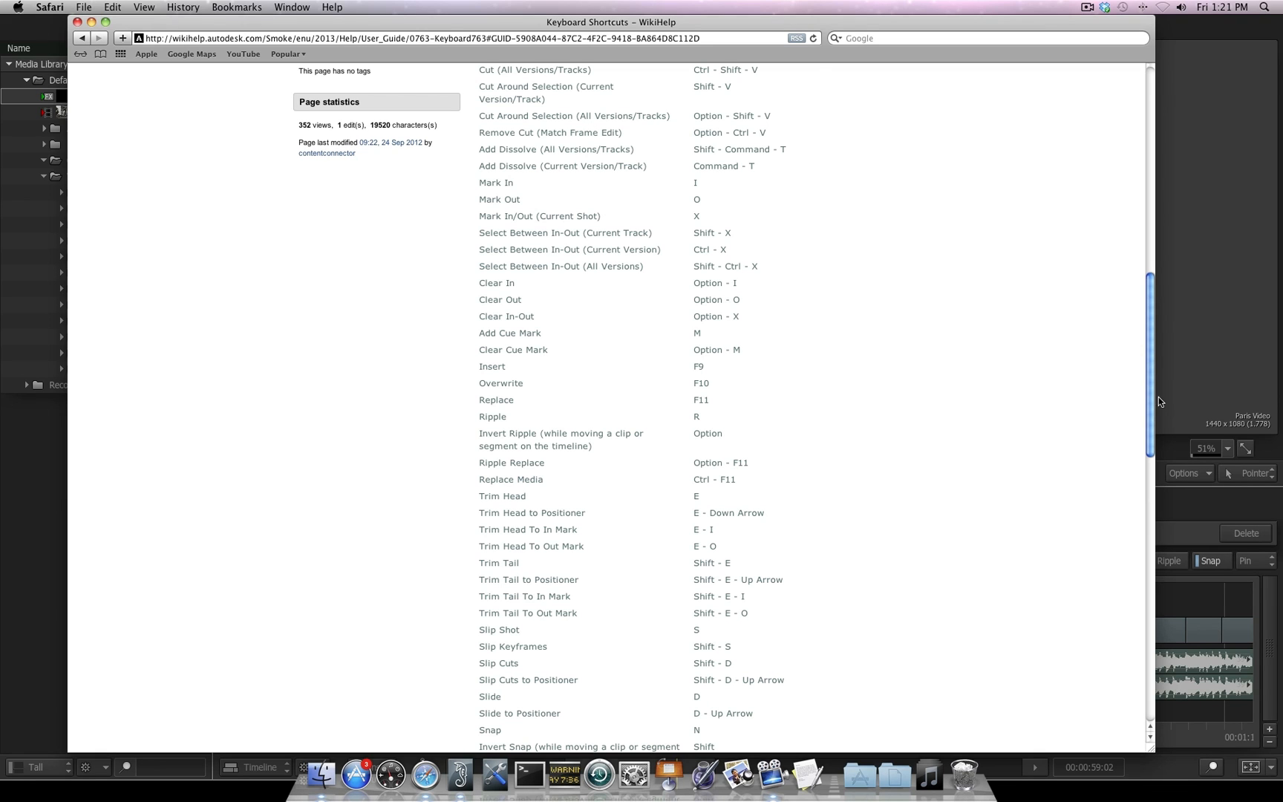
{"action": "scroll", "scroll_direction": "up", "scroll_amount": 3}
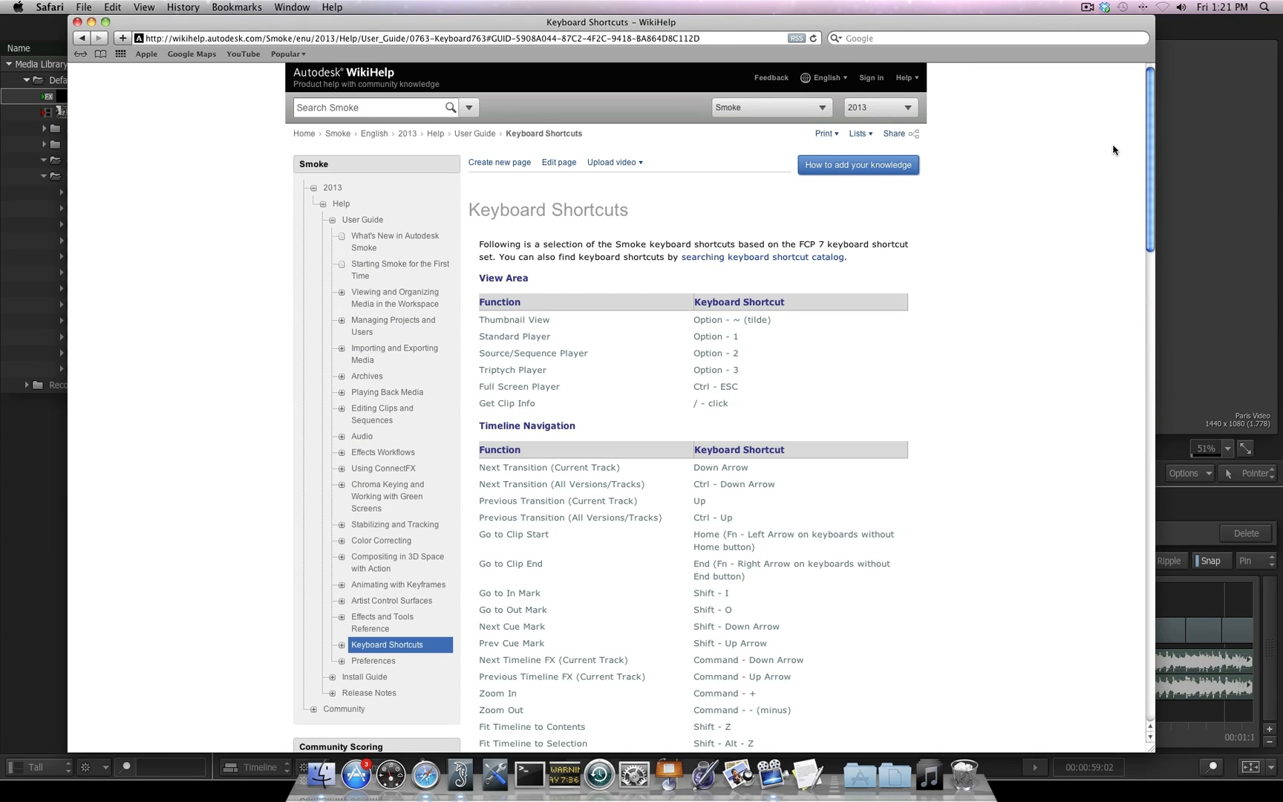
{"action": "mouse_move", "coordinate": [1055, 272]}
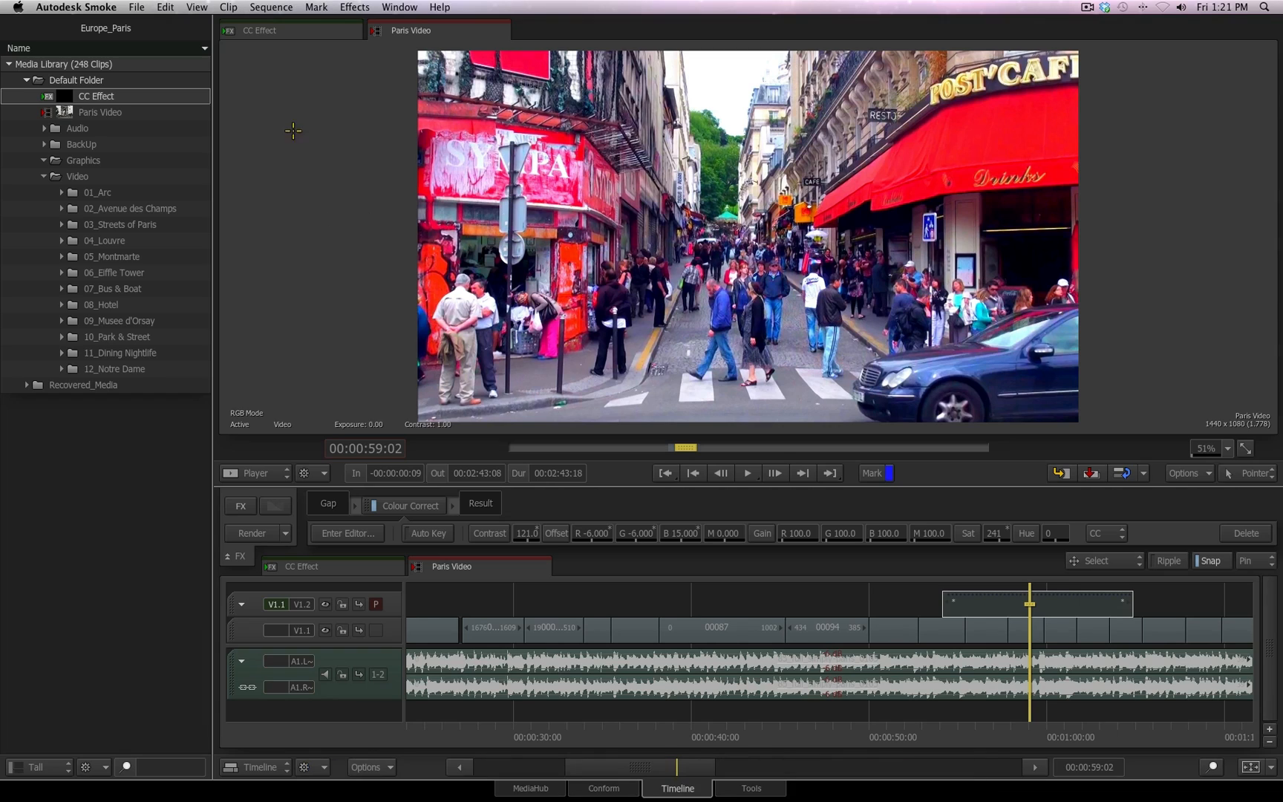
- Bring up the Smoke Learning Channel from the Help menu
{"action": "left_click", "coordinate": [440, 6]}
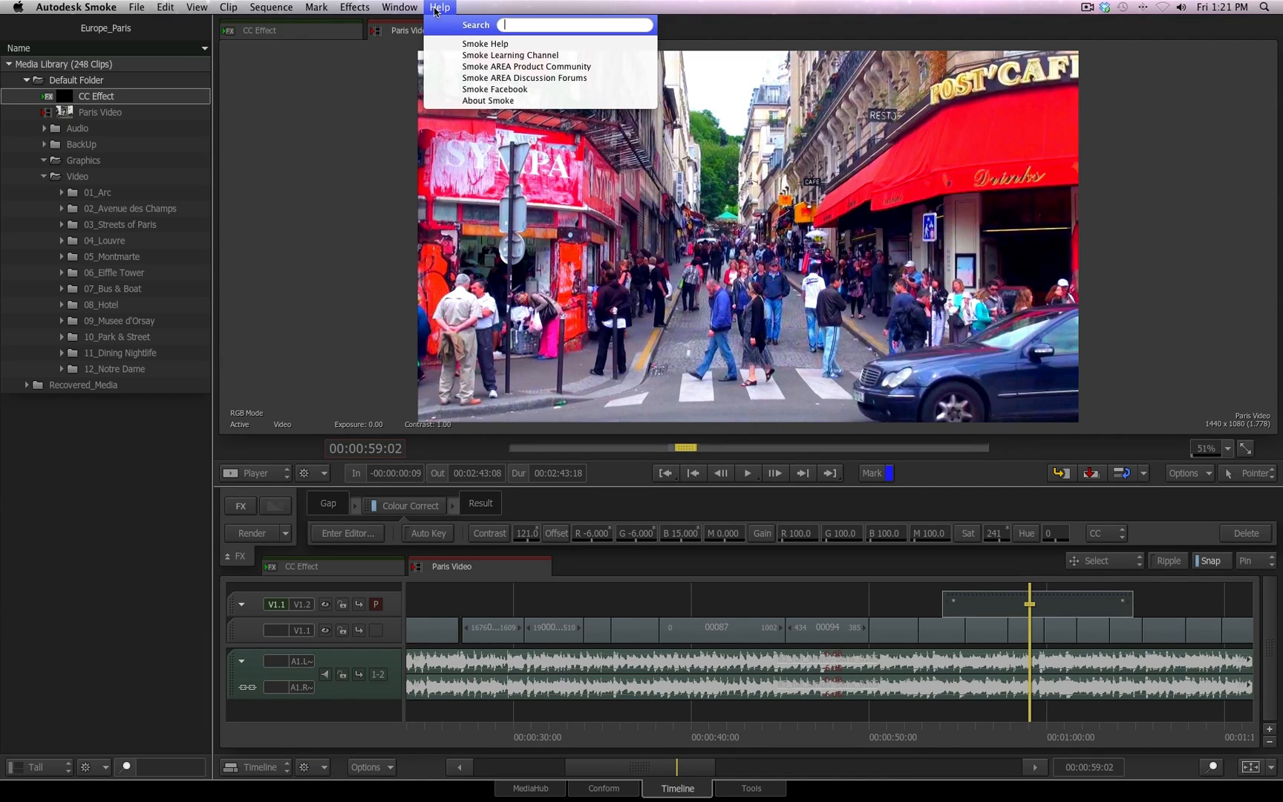
{"action": "left_click", "coordinate": [484, 43]}
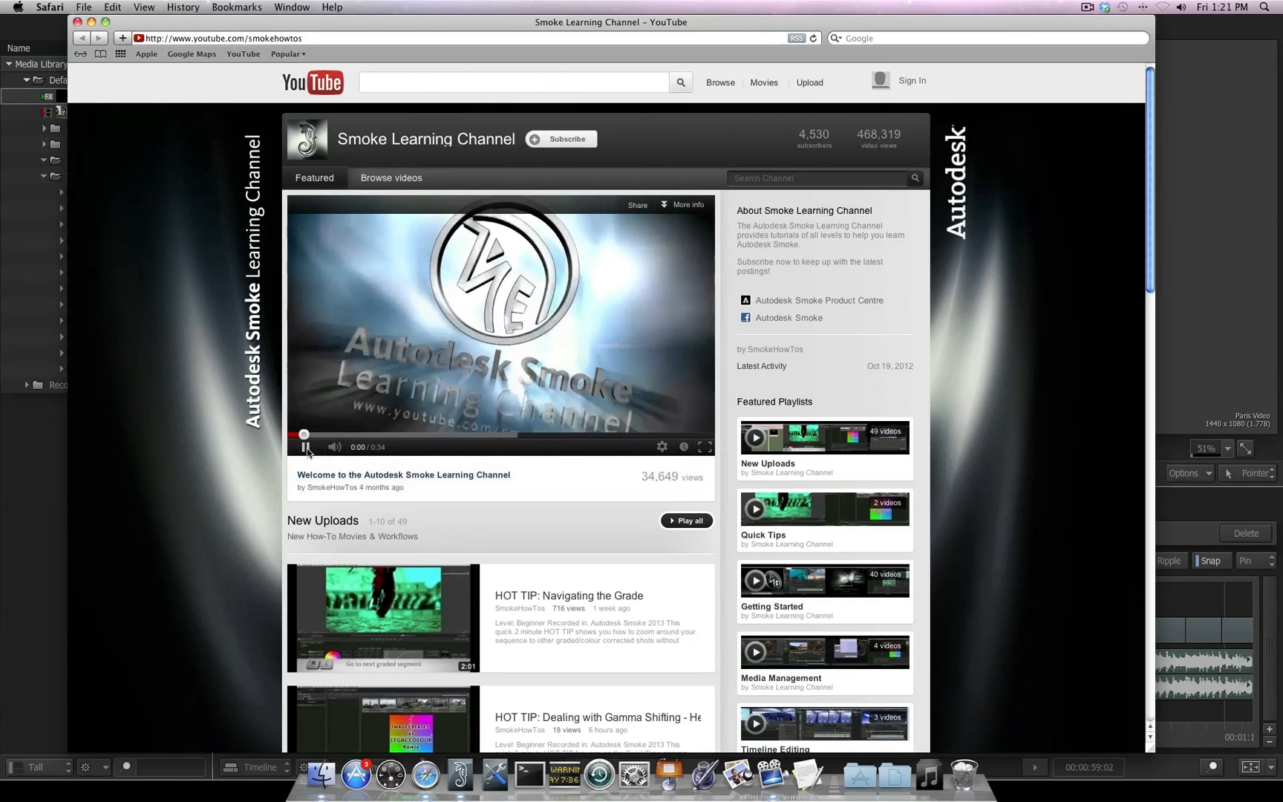
{"action": "left_click", "coordinate": [304, 447]}
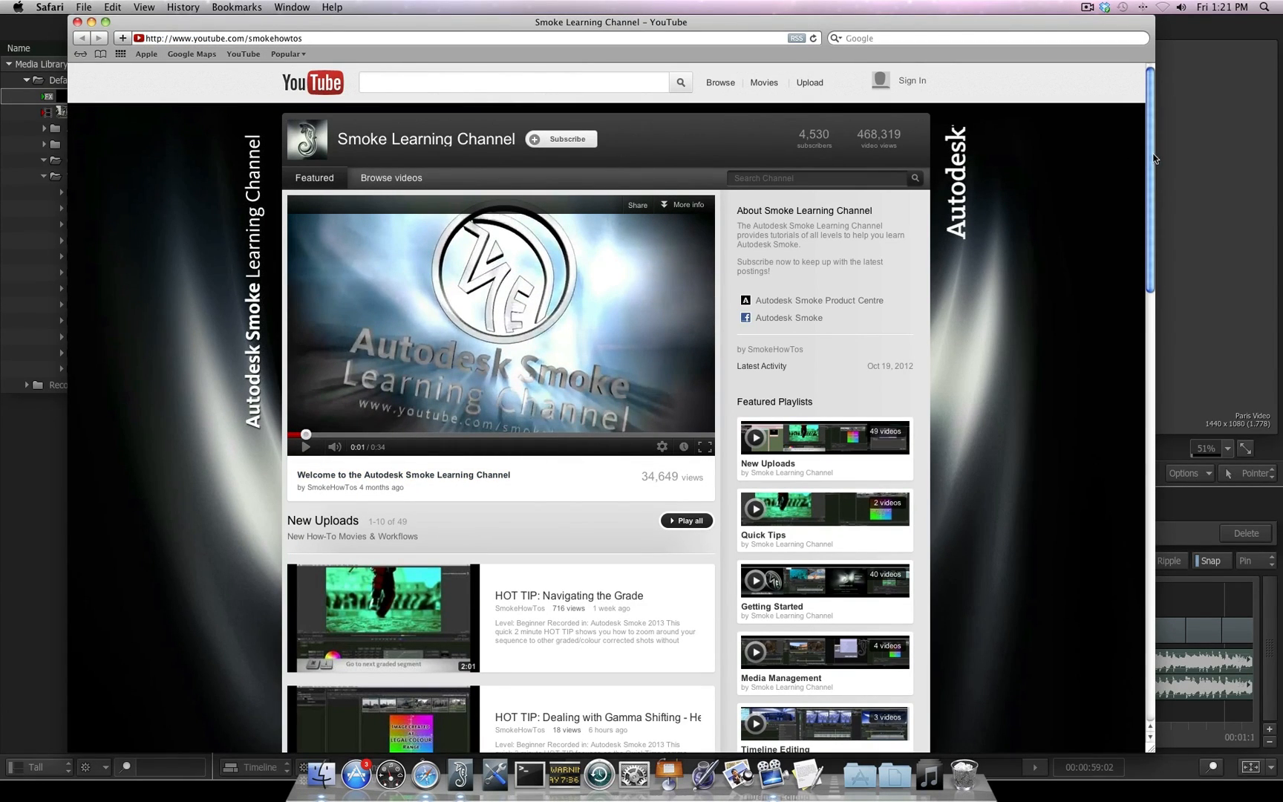
{"action": "scroll", "scroll_direction": "down", "scroll_amount": 3}
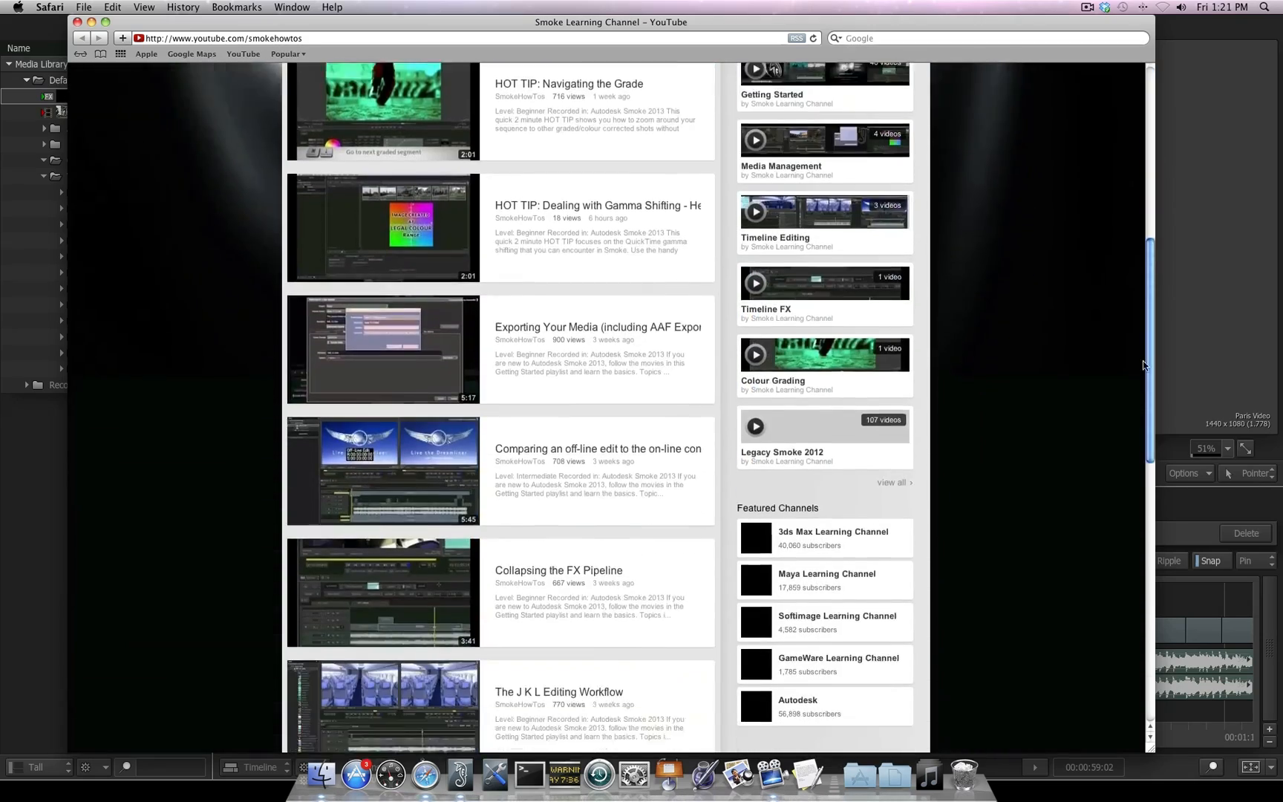
{"action": "scroll", "scroll_direction": "down", "scroll_amount": 3}
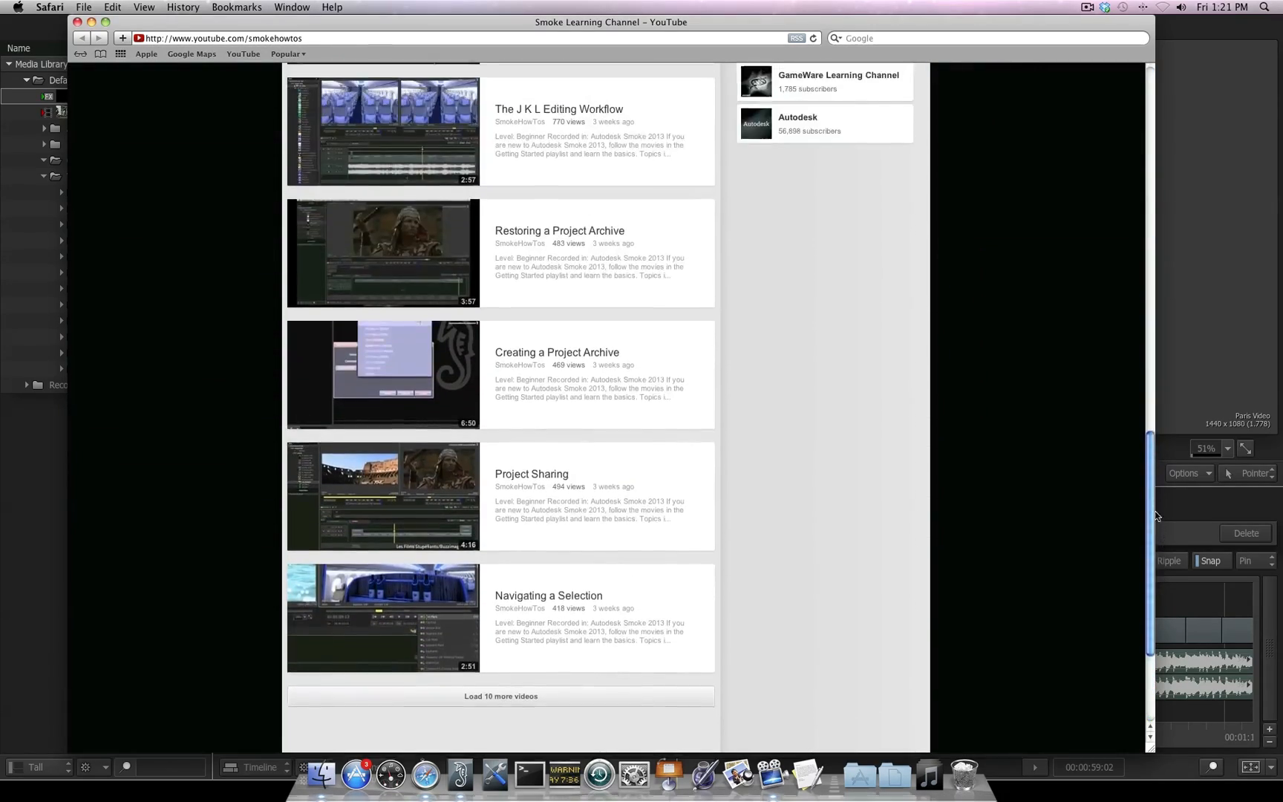
{"action": "scroll", "scroll_direction": "up", "scroll_amount": 3}
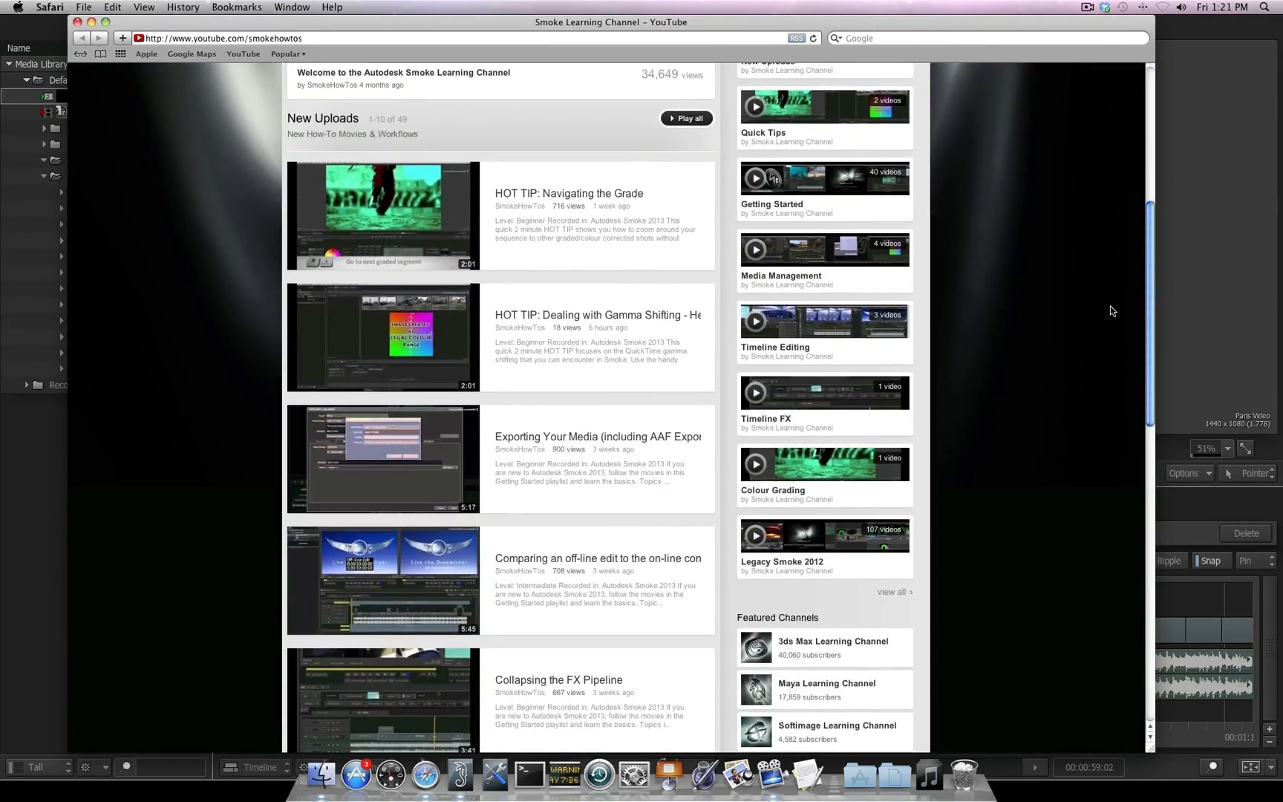
{"action": "mouse_move", "coordinate": [1074, 319]}
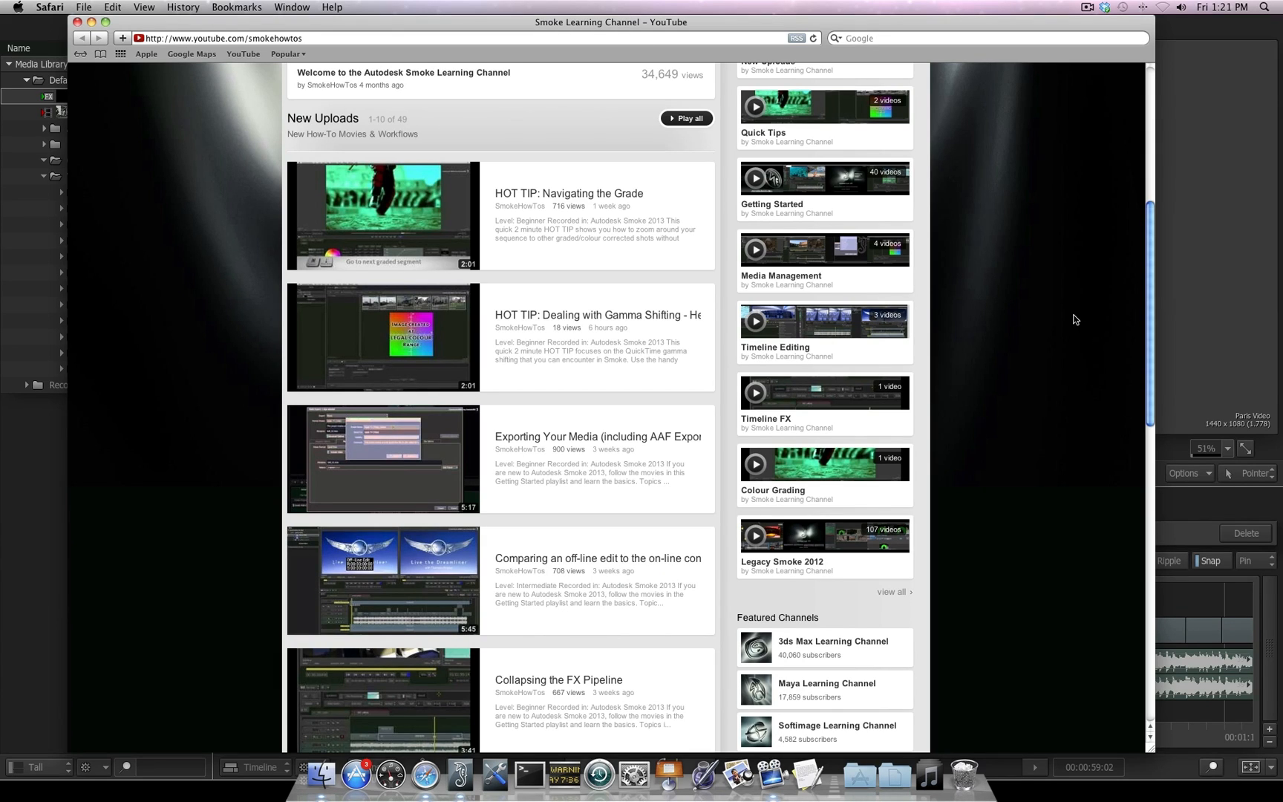
{"action": "mouse_move", "coordinate": [1068, 352]}
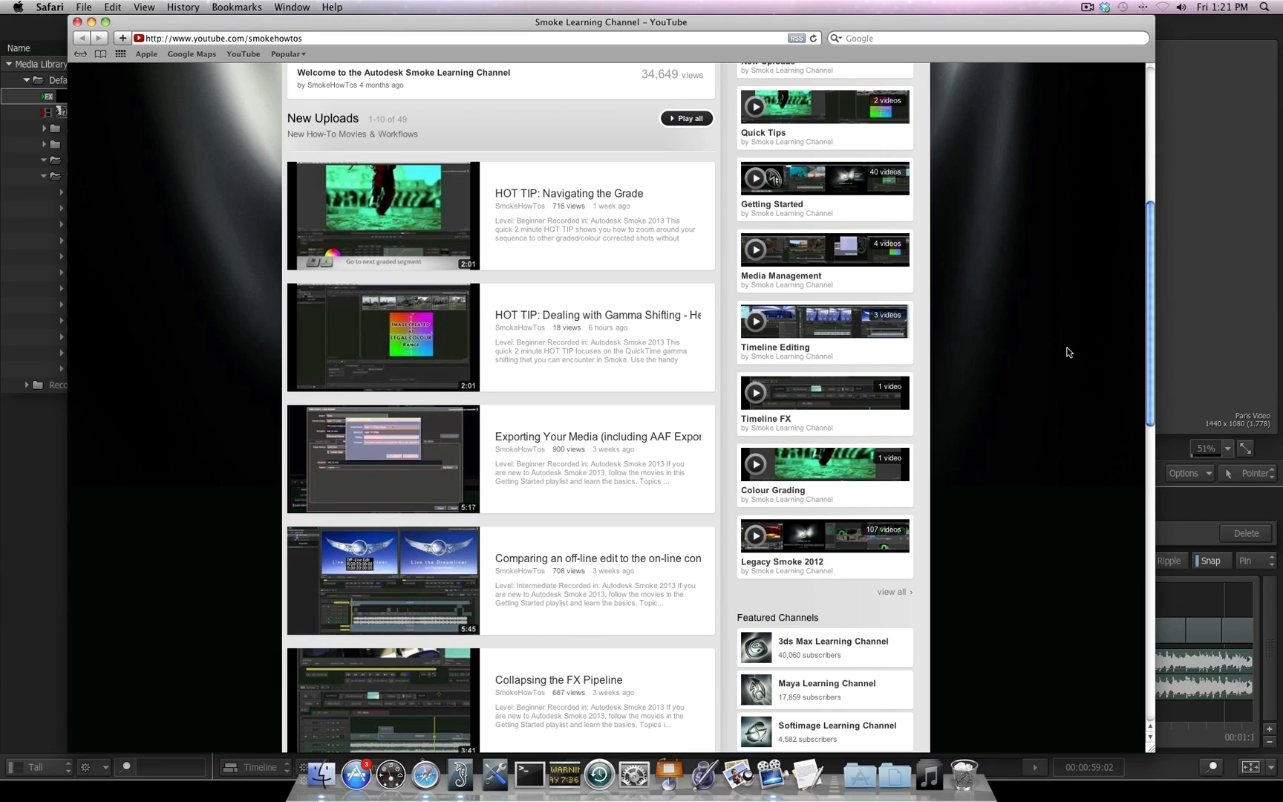
{"action": "scroll", "scroll_direction": "up", "scroll_amount": 3}
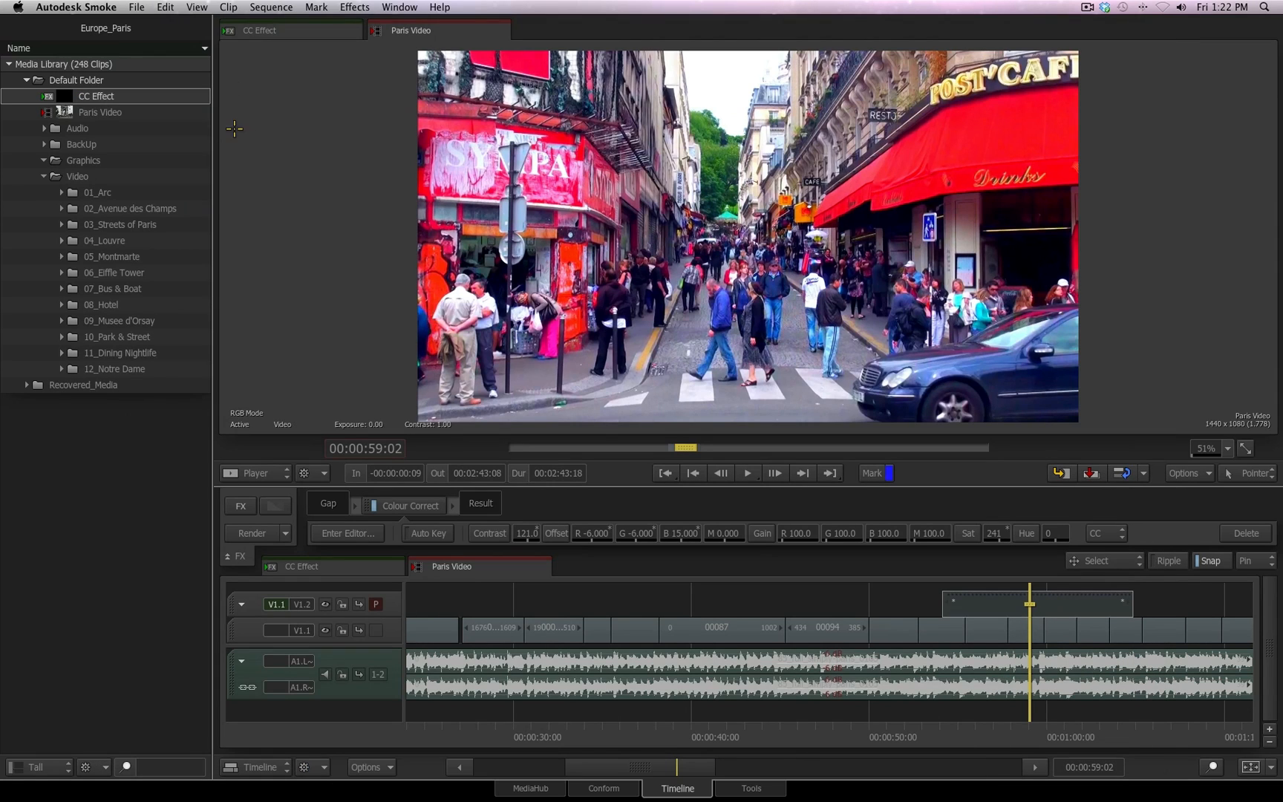
{"action": "mouse_move", "coordinate": [276, 166]}
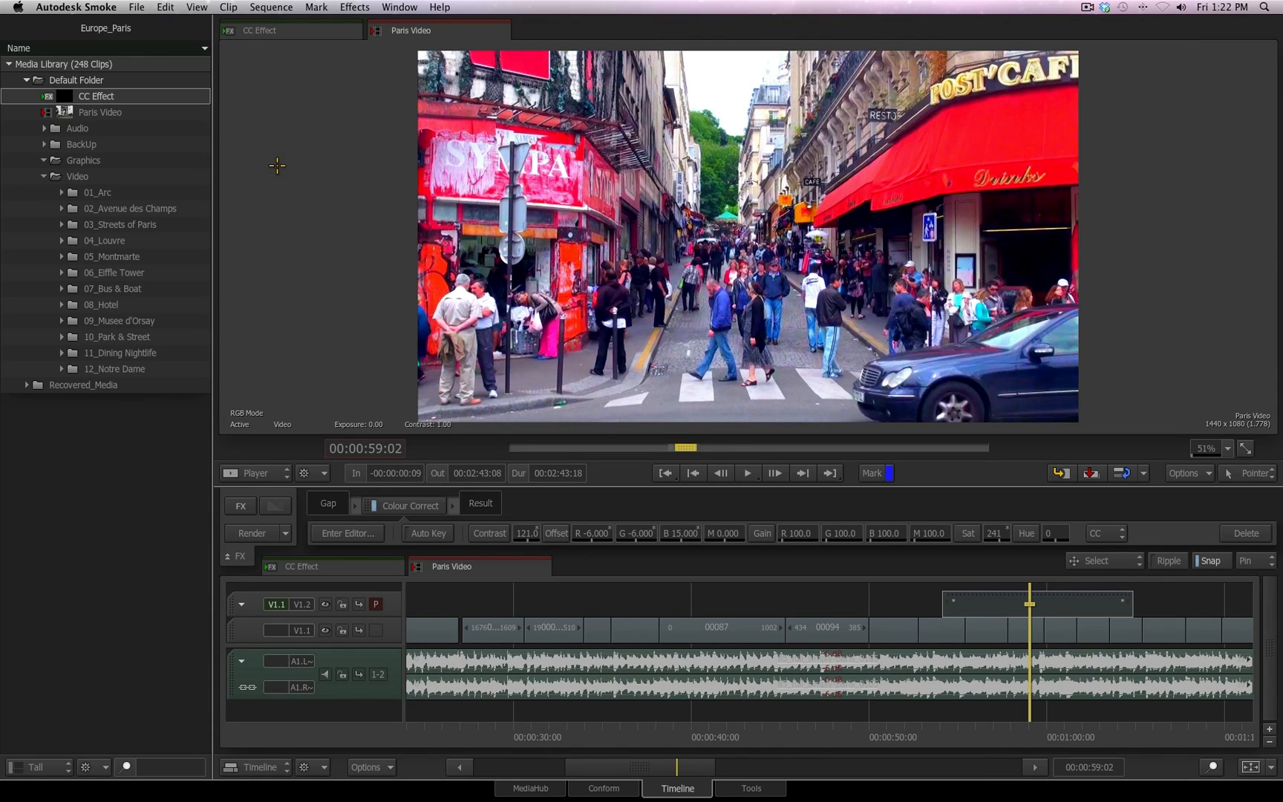